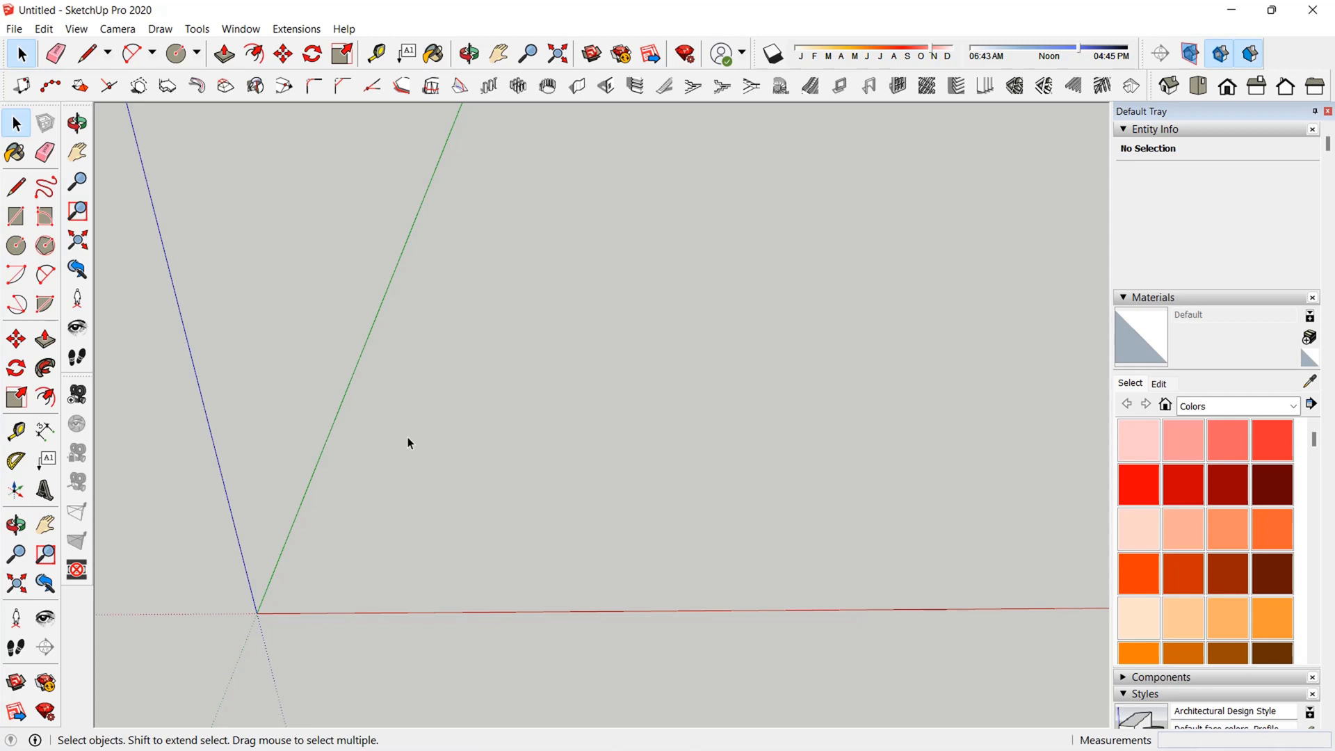
{"action": "mouse_move", "coordinate": [123, 124]}
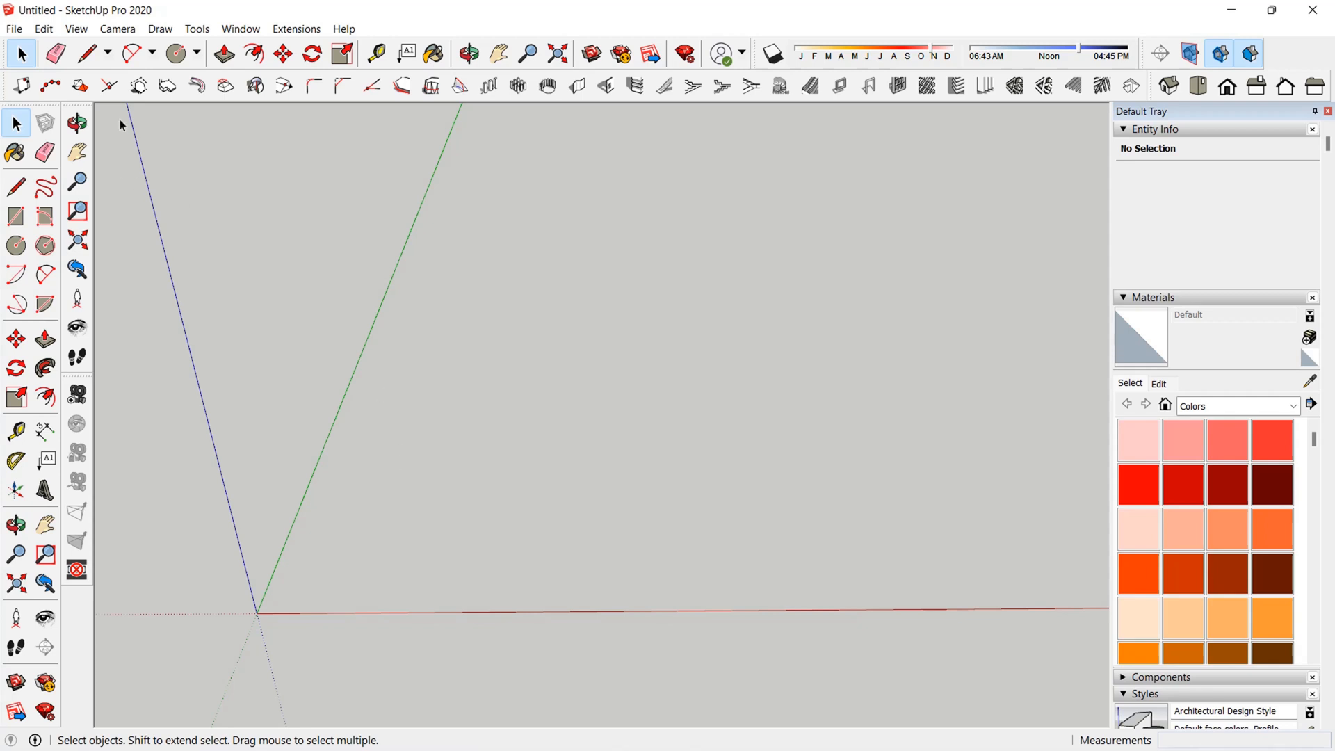
Divide the selected edge into eight equal segments with 1001bit Divide Edge and select a division point
{"action": "left_click", "coordinate": [85, 53]}
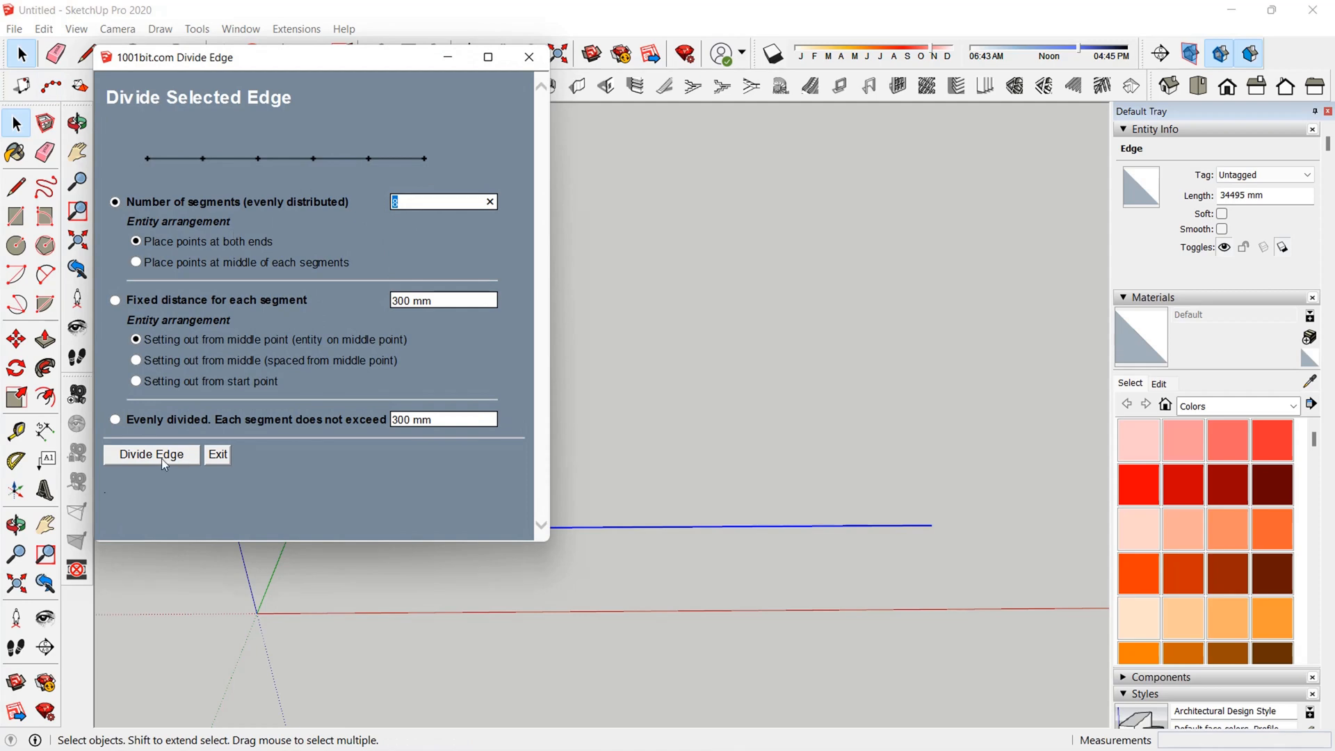
{"action": "left_click", "coordinate": [150, 453]}
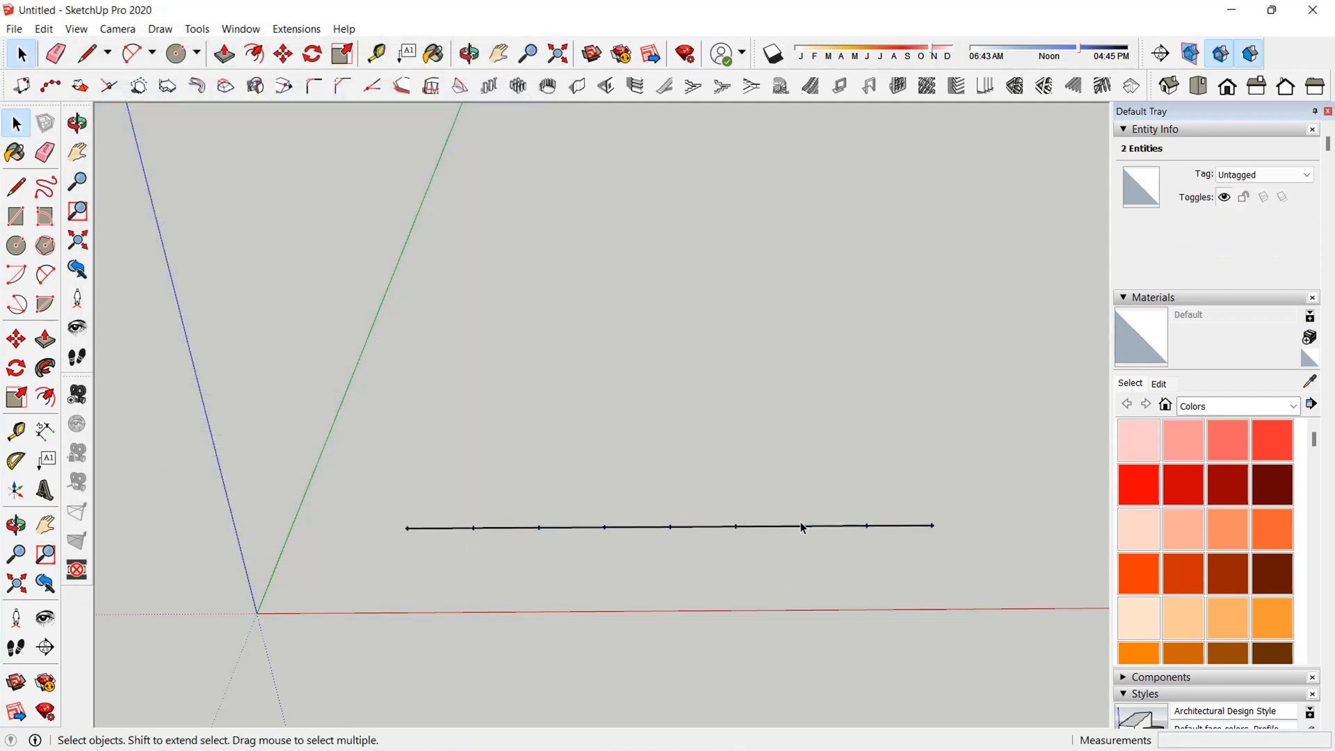
{"action": "right_click", "coordinate": [801, 525]}
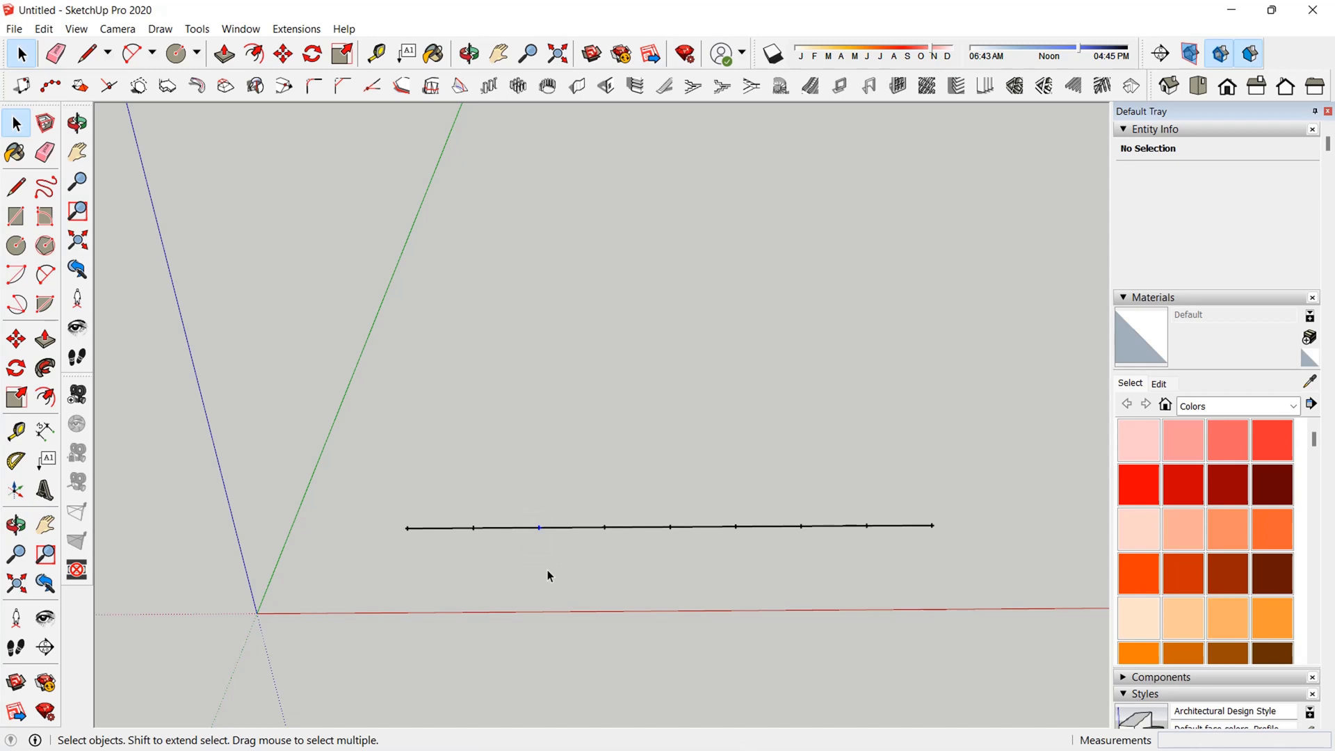
{"action": "left_click", "coordinate": [540, 528]}
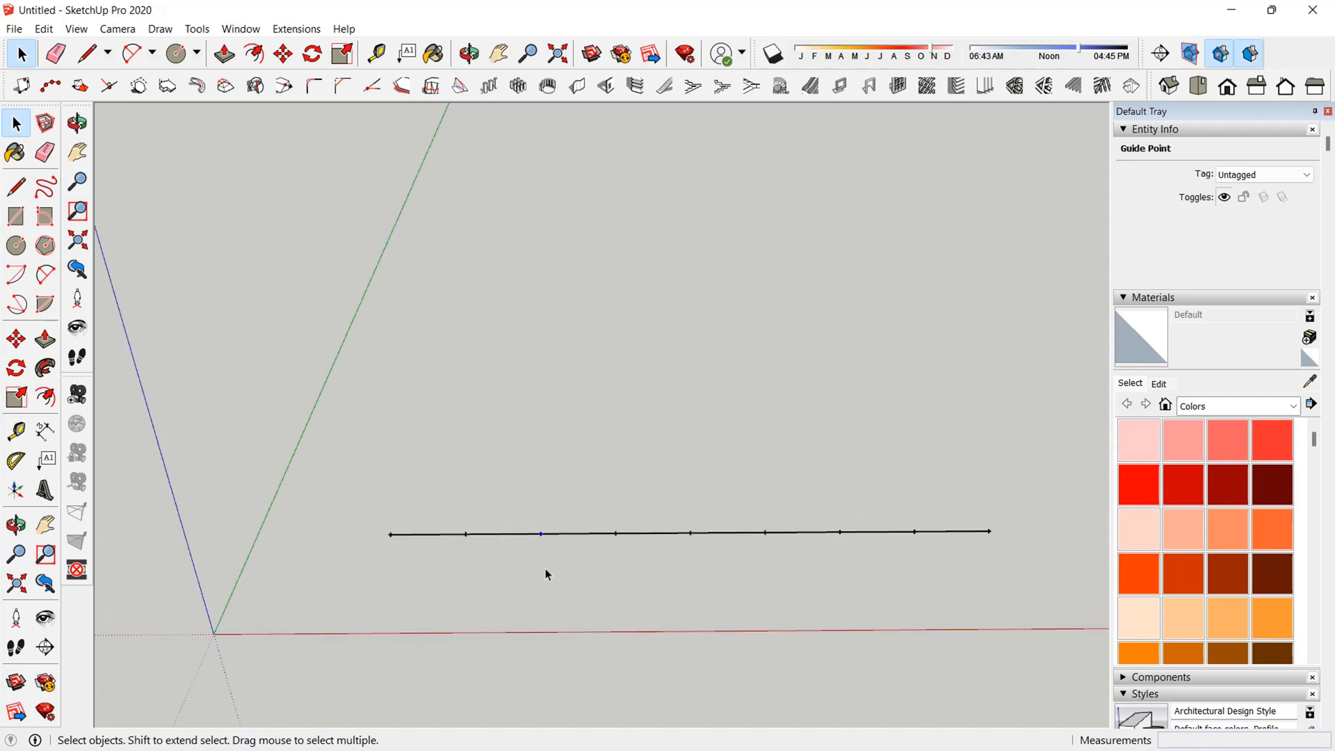
{"action": "mouse_move", "coordinate": [545, 575]}
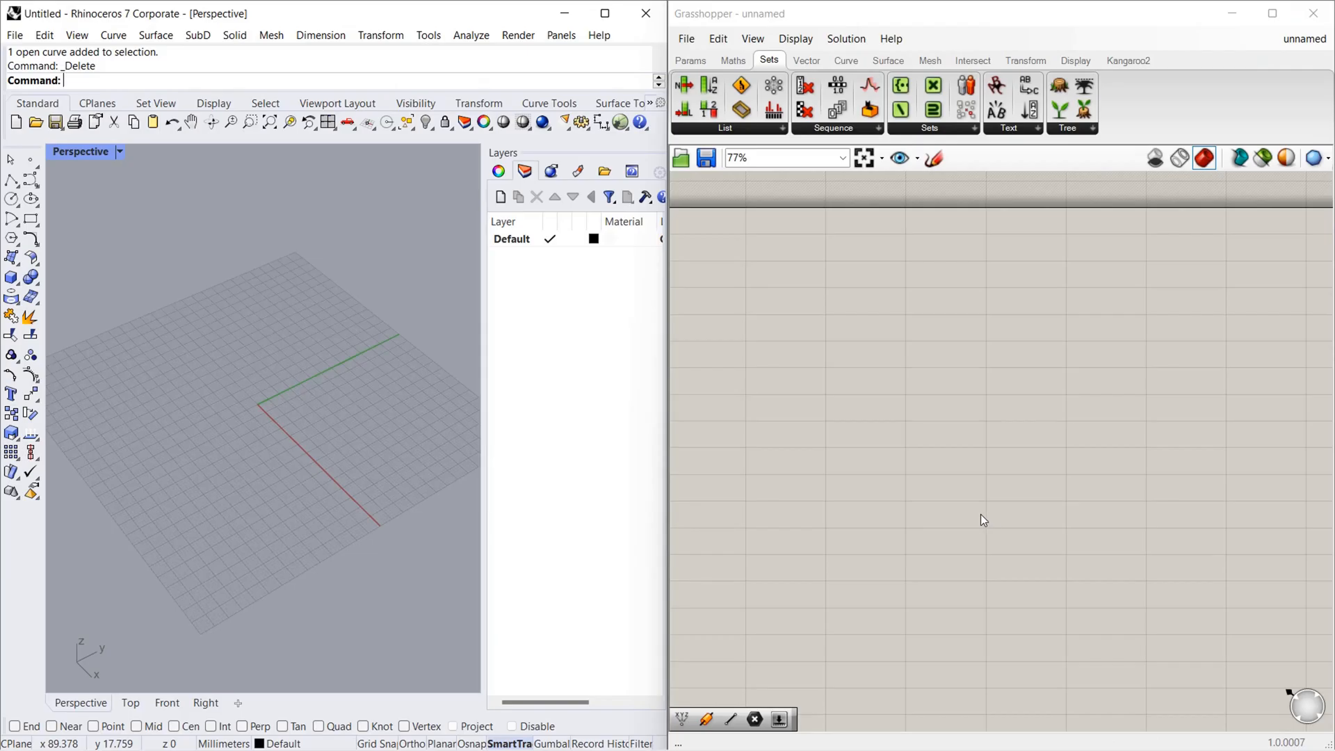
{"action": "mouse_move", "coordinate": [965, 519]}
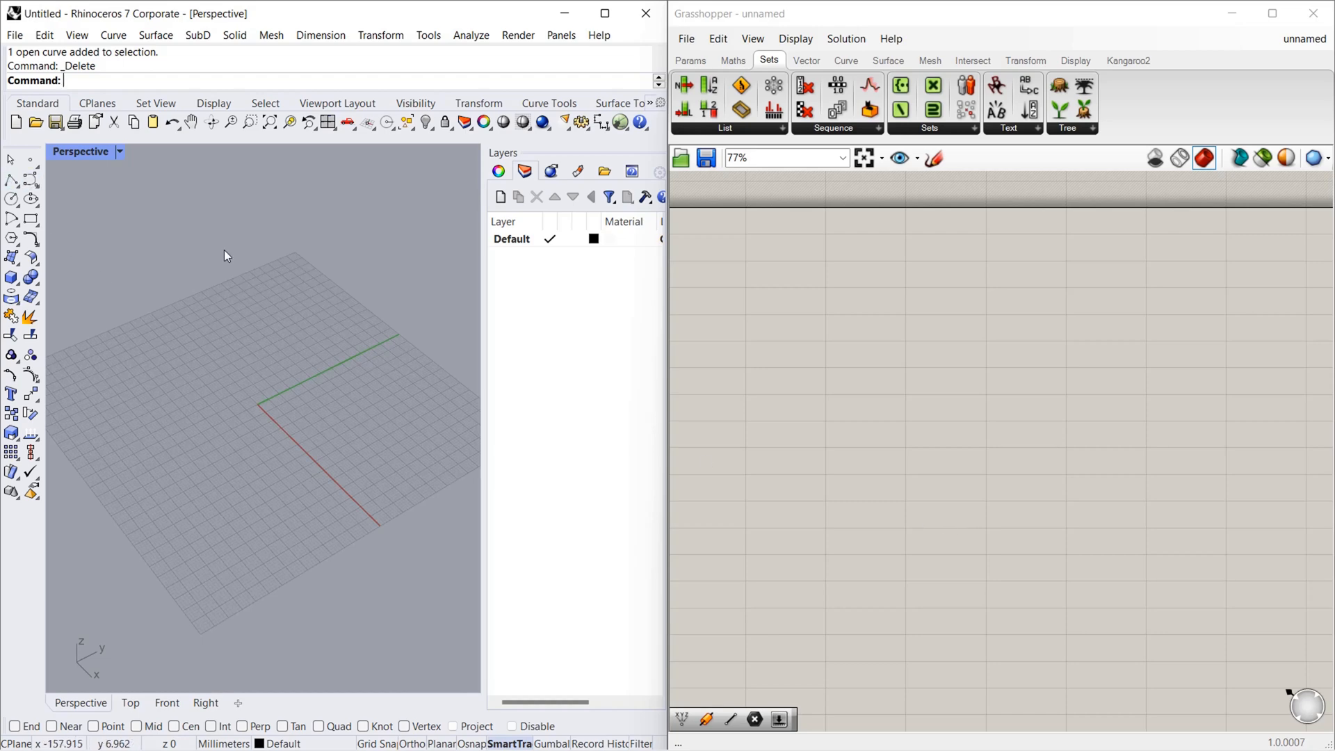
Add a Line parameter for the Rhino line and a Divide Curve component via canvas search
{"action": "type", "text": "line"}
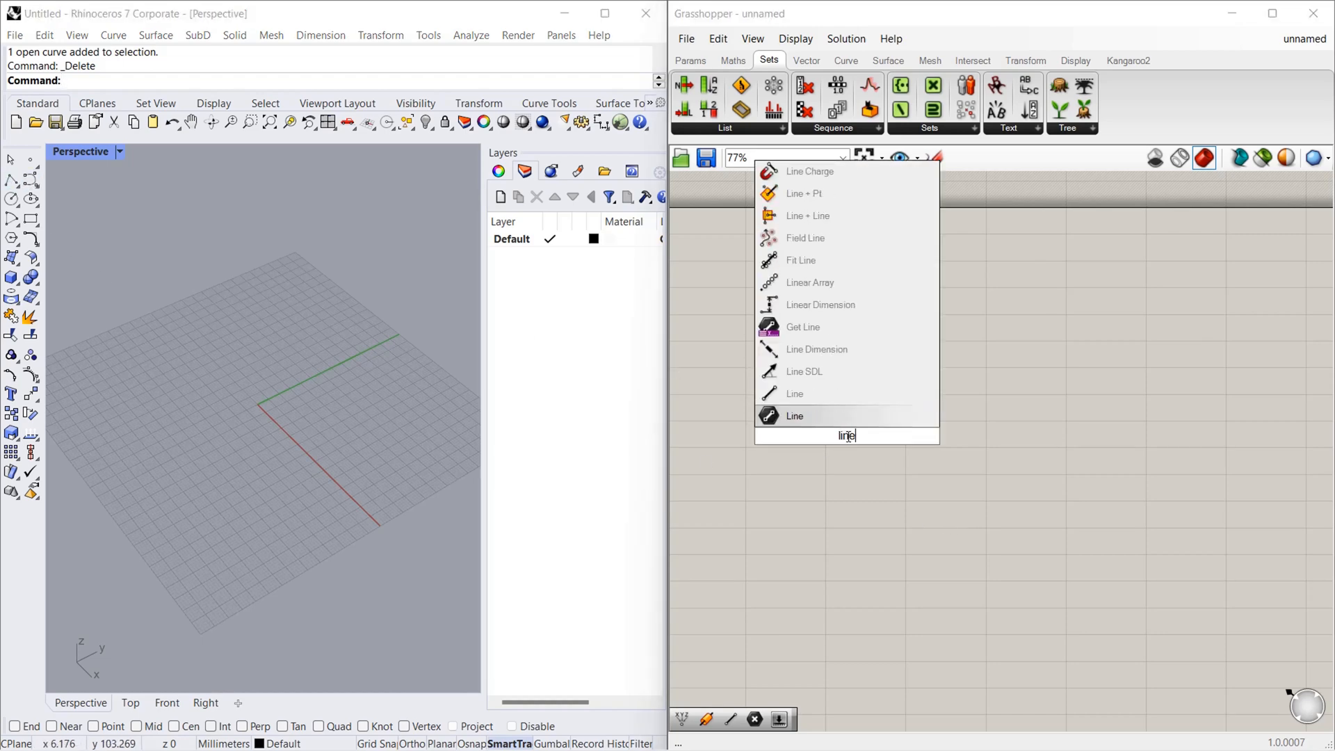
{"action": "left_click", "coordinate": [794, 416]}
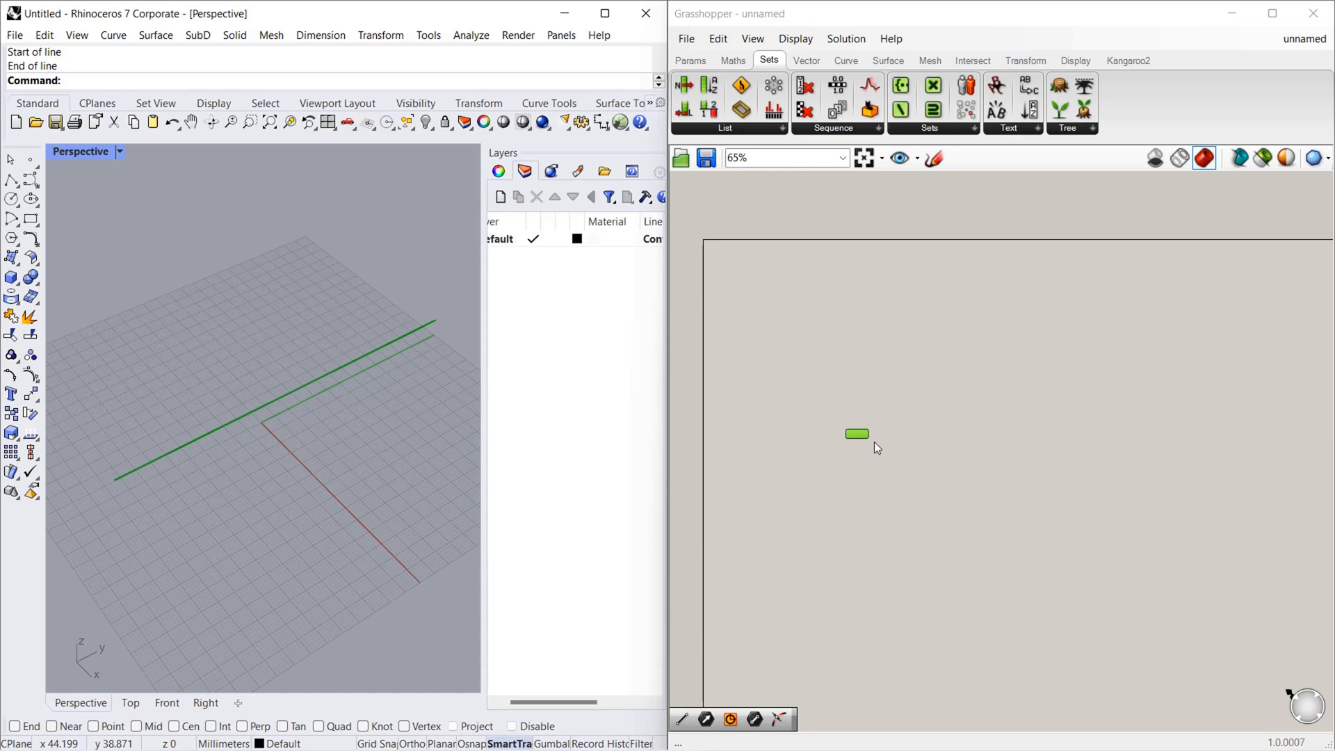
{"action": "double_click", "coordinate": [857, 434]}
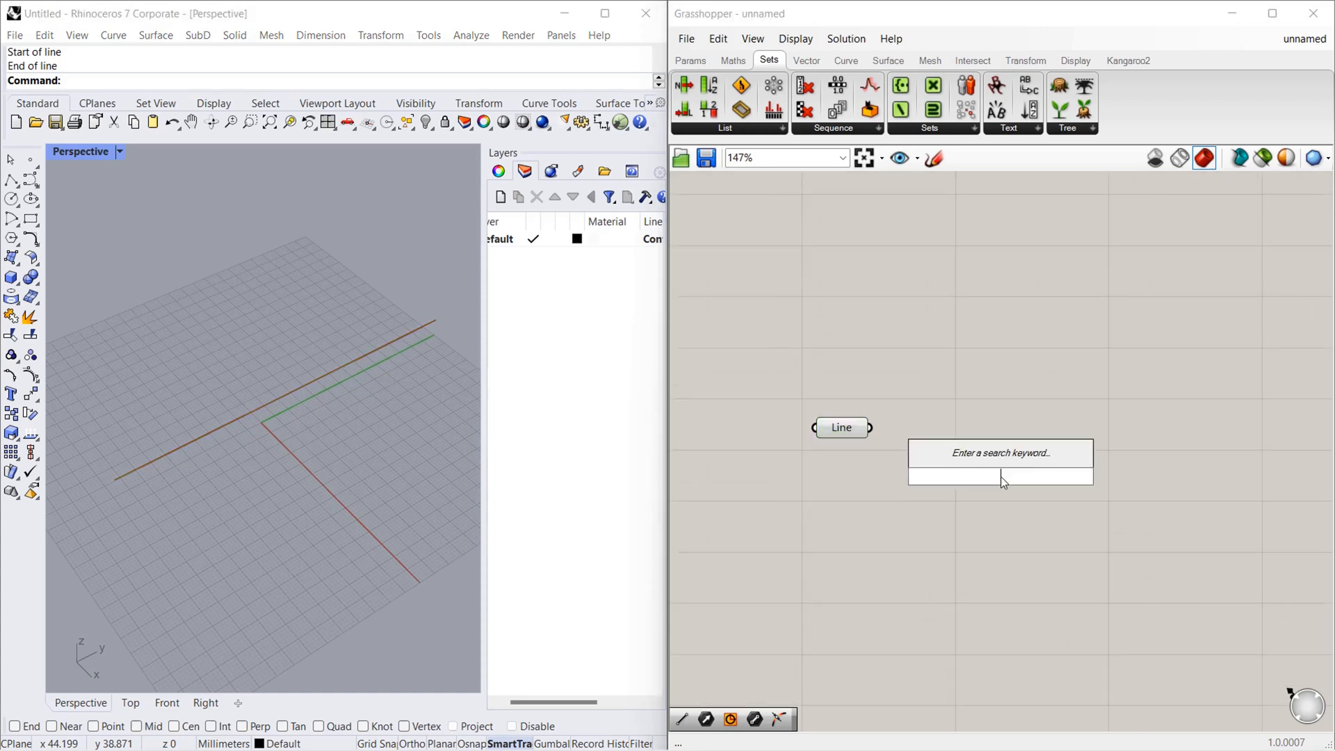
{"action": "type", "text": "divide"}
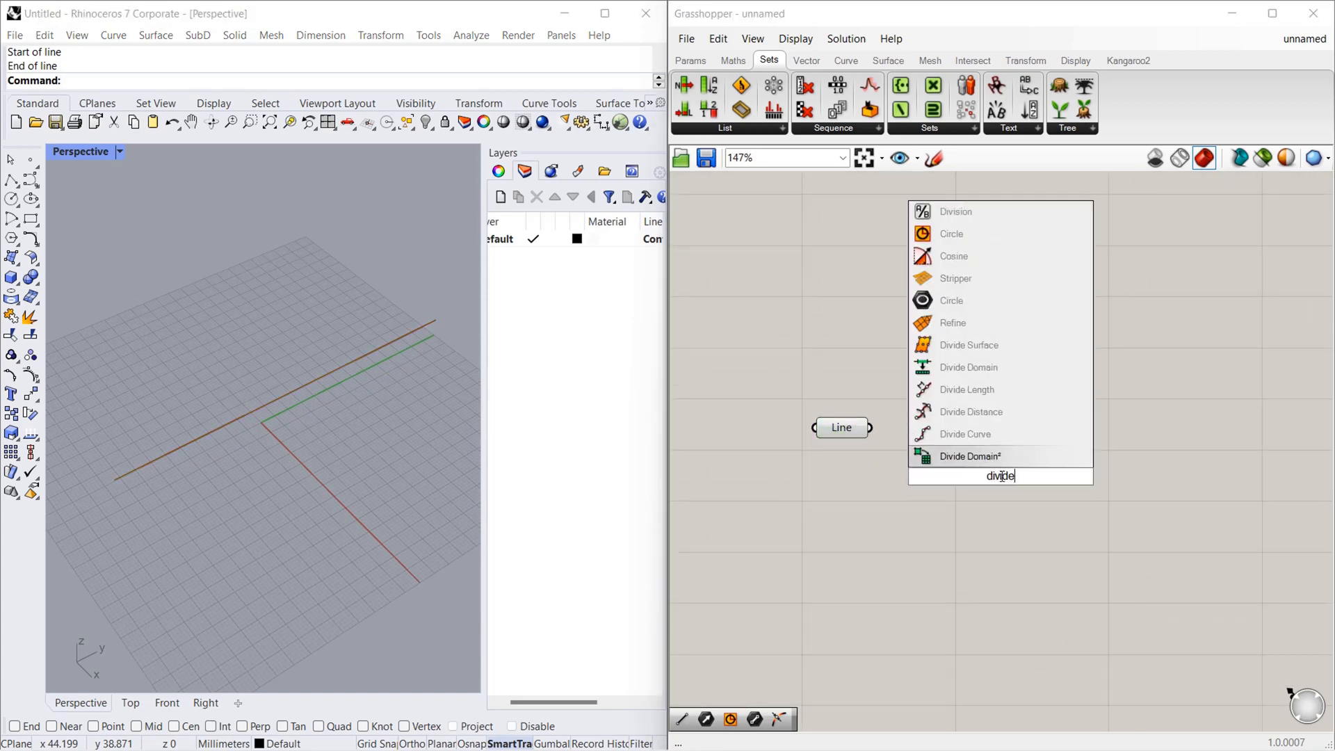
{"action": "left_click", "coordinate": [964, 434]}
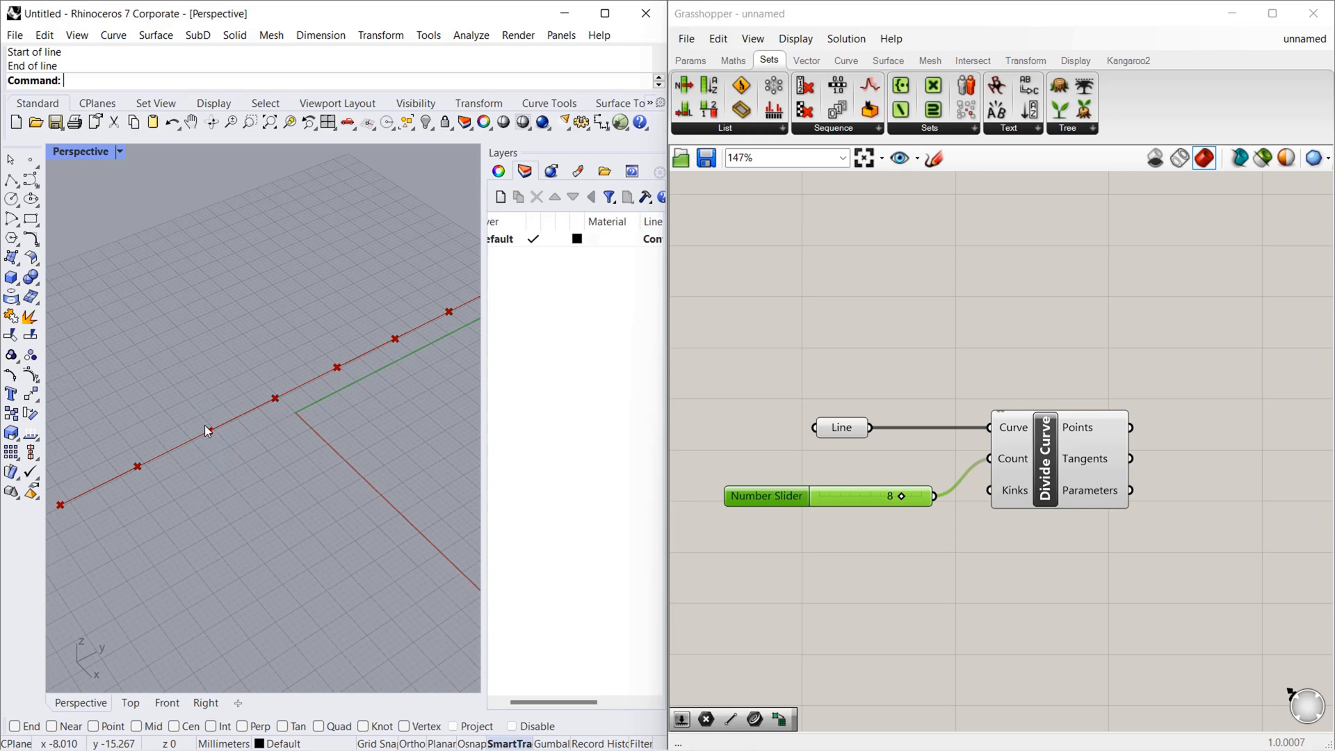
{"action": "mouse_move", "coordinate": [219, 477]}
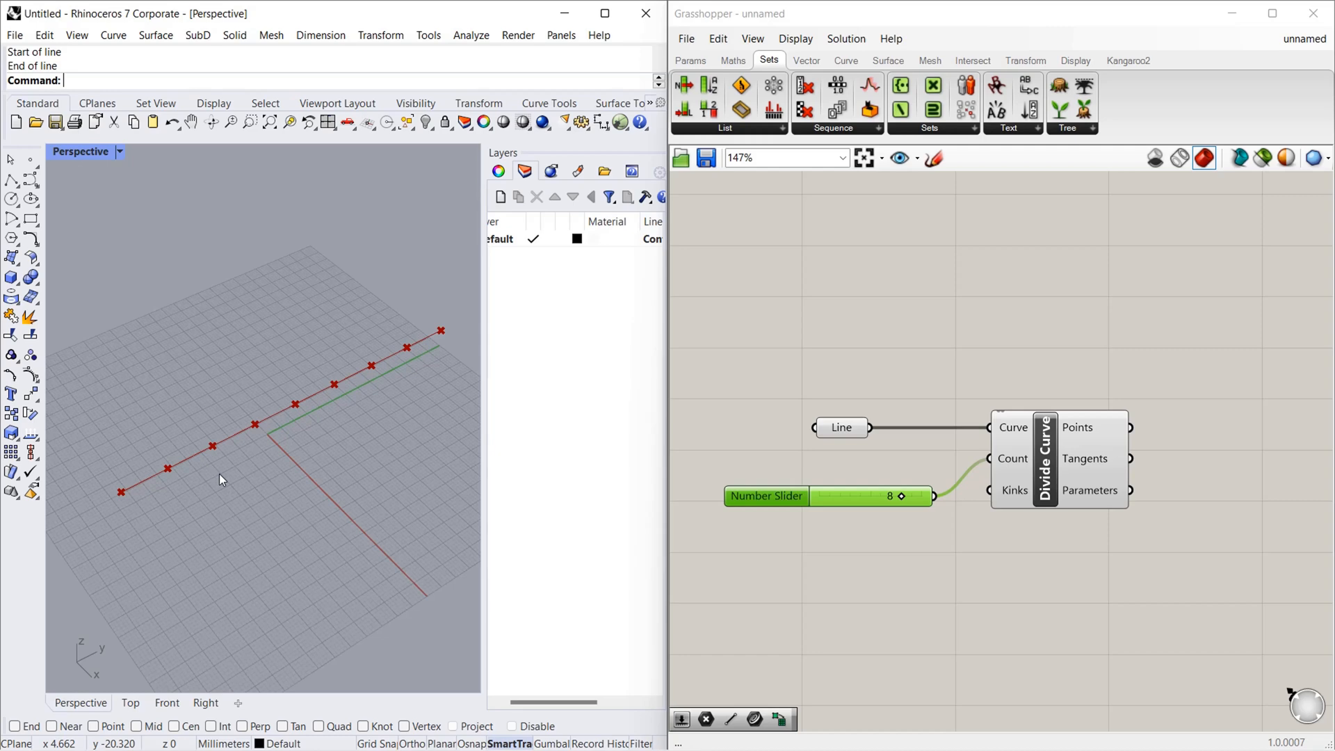
{"action": "scroll", "scroll_direction": "down", "scroll_amount": 3}
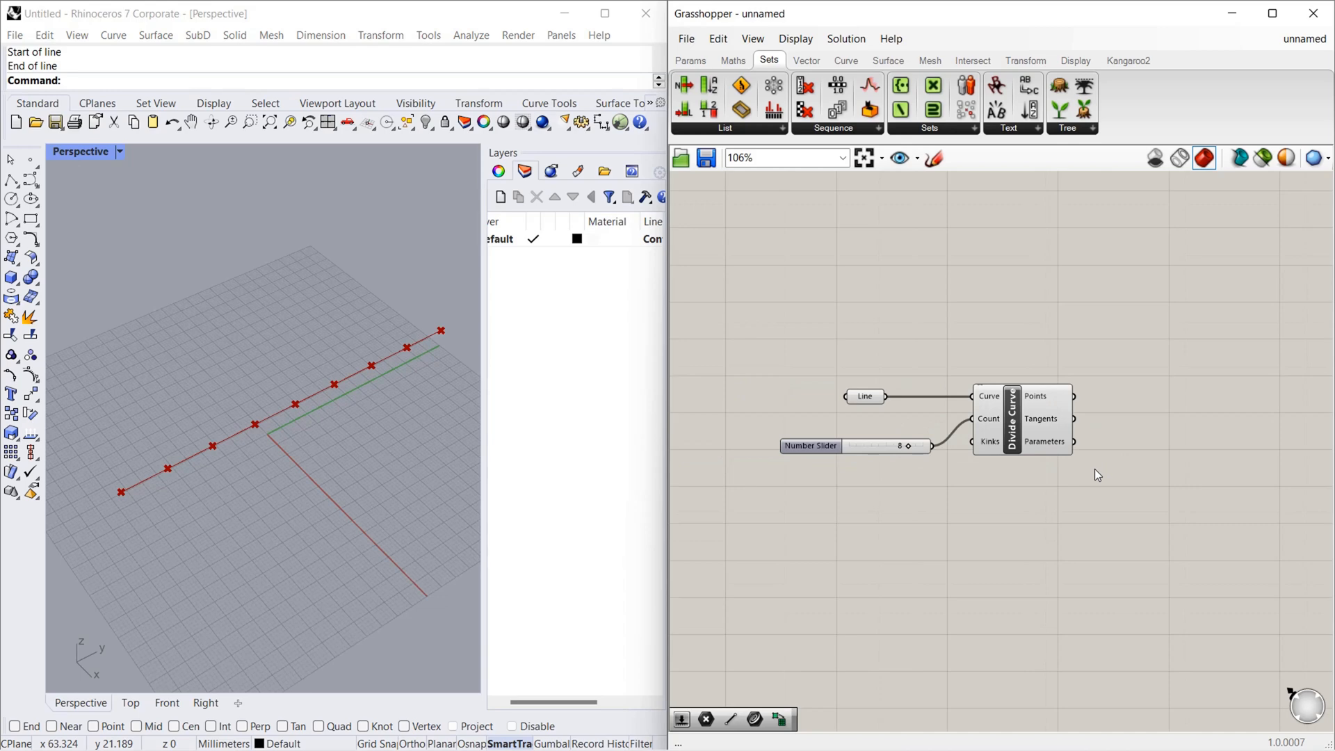
Add a Panel from search, then list the Params > Input parameters including Panel and Number Slider
{"action": "scroll", "scroll_direction": "up", "scroll_amount": 3}
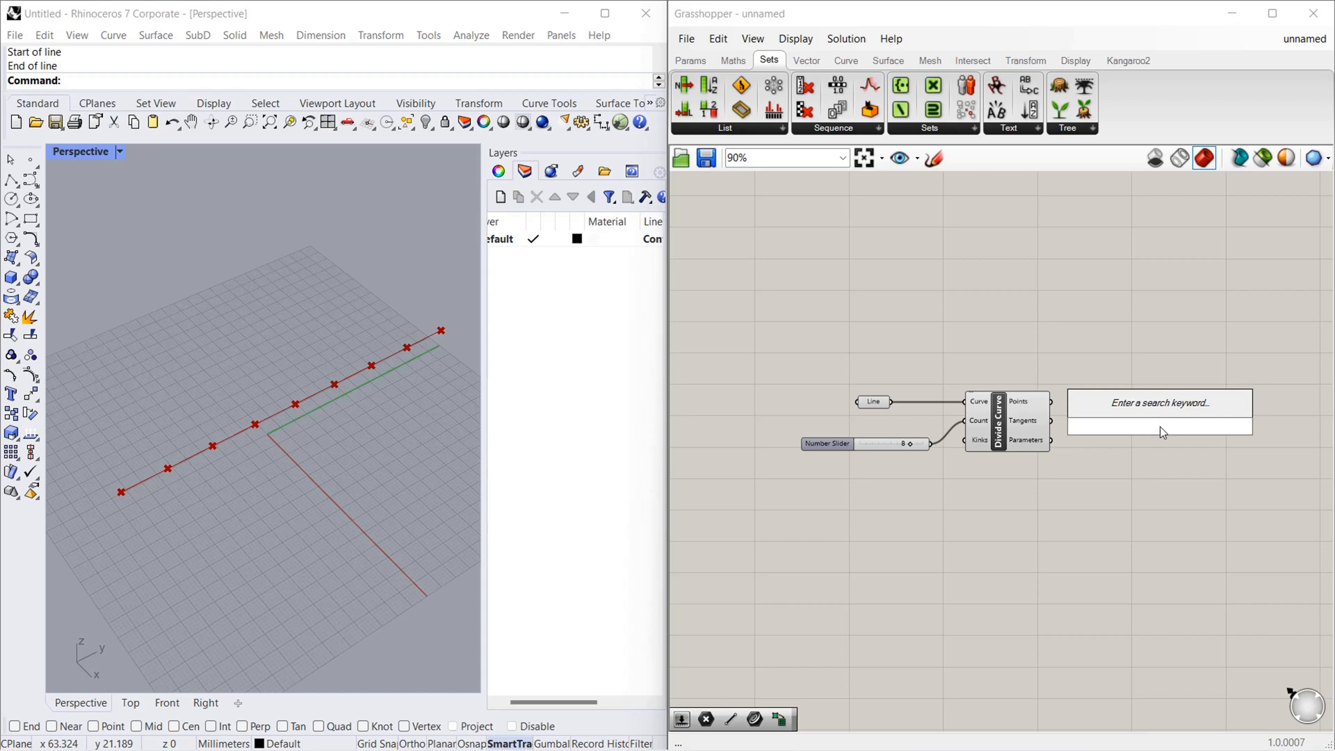
{"action": "type", "text": "panel"}
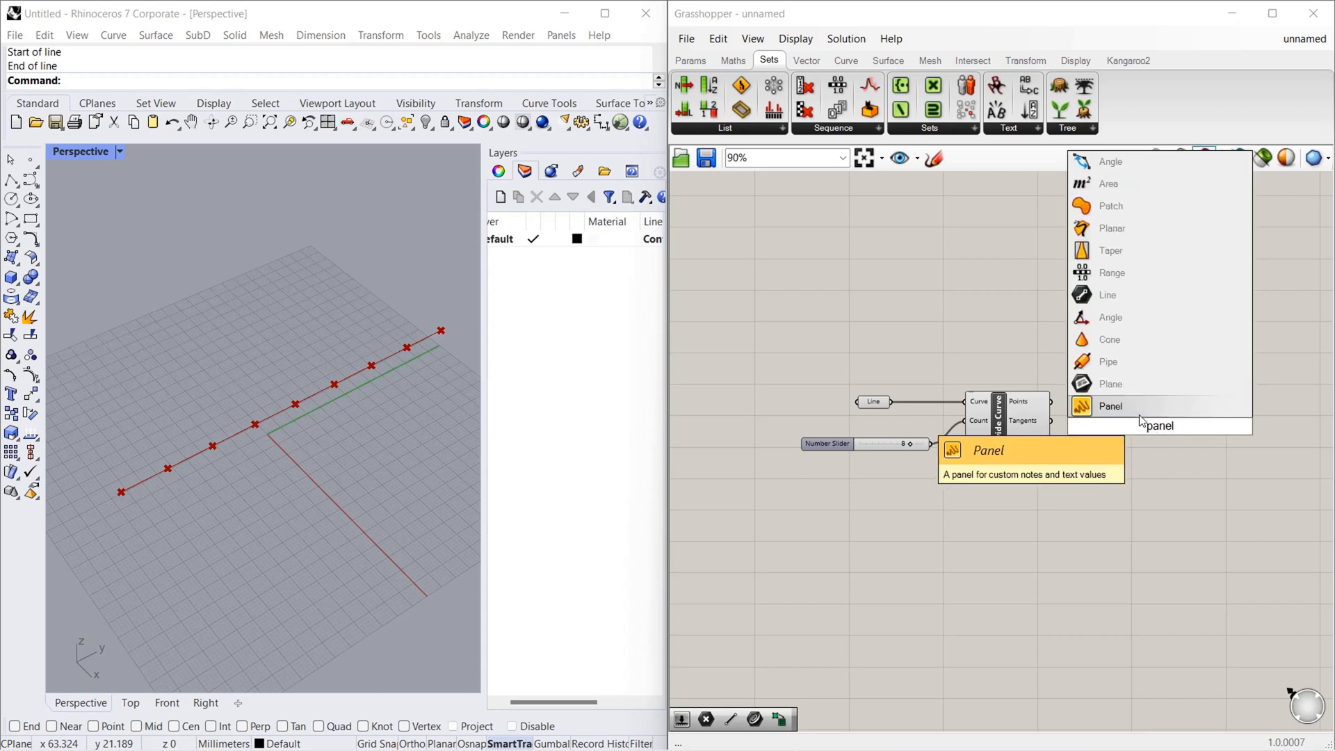
{"action": "left_click", "coordinate": [1109, 406]}
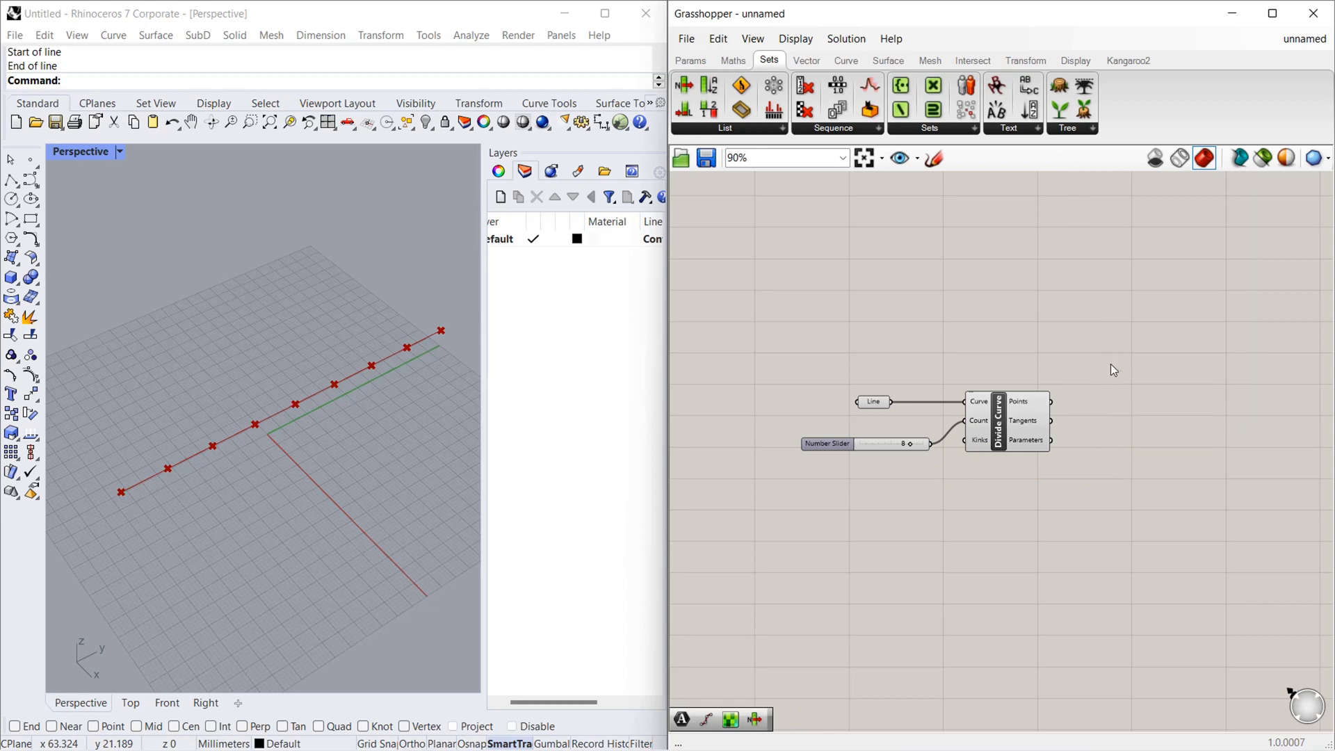
{"action": "left_click", "coordinate": [691, 60]}
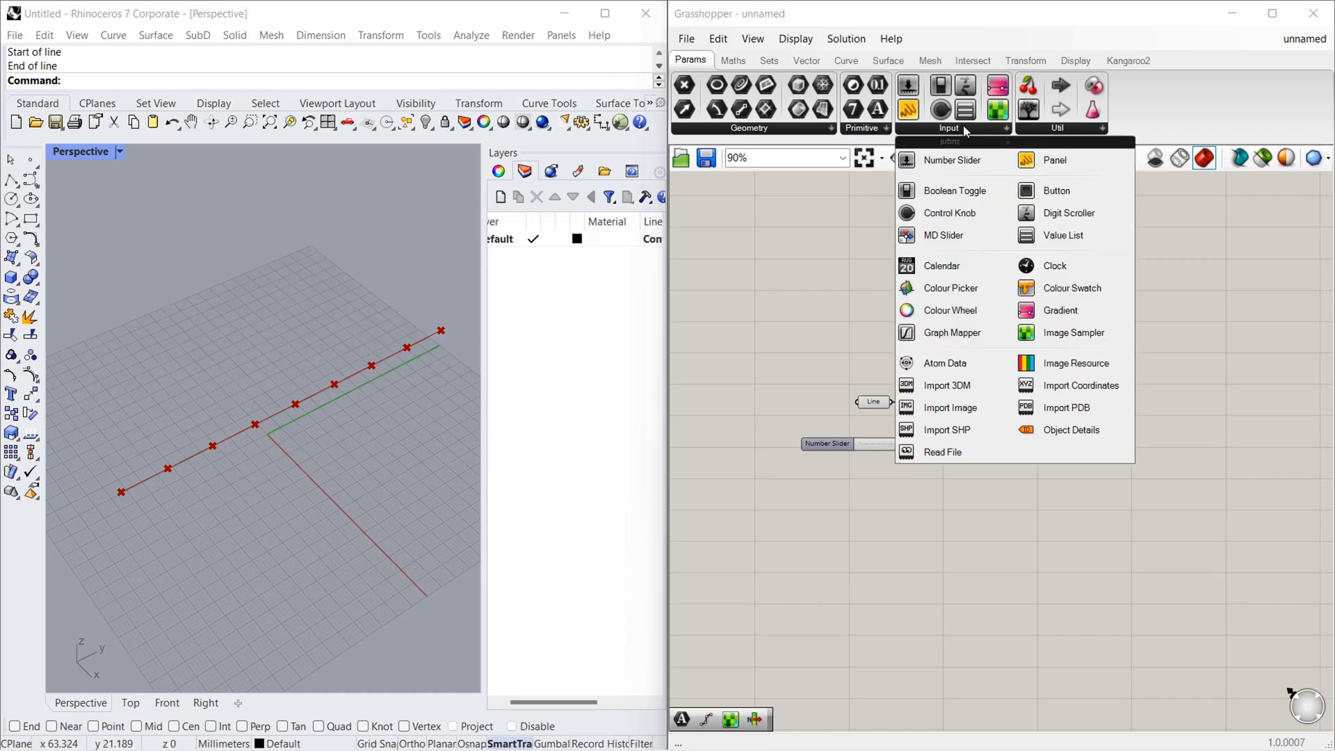
{"action": "left_click", "coordinate": [1055, 160]}
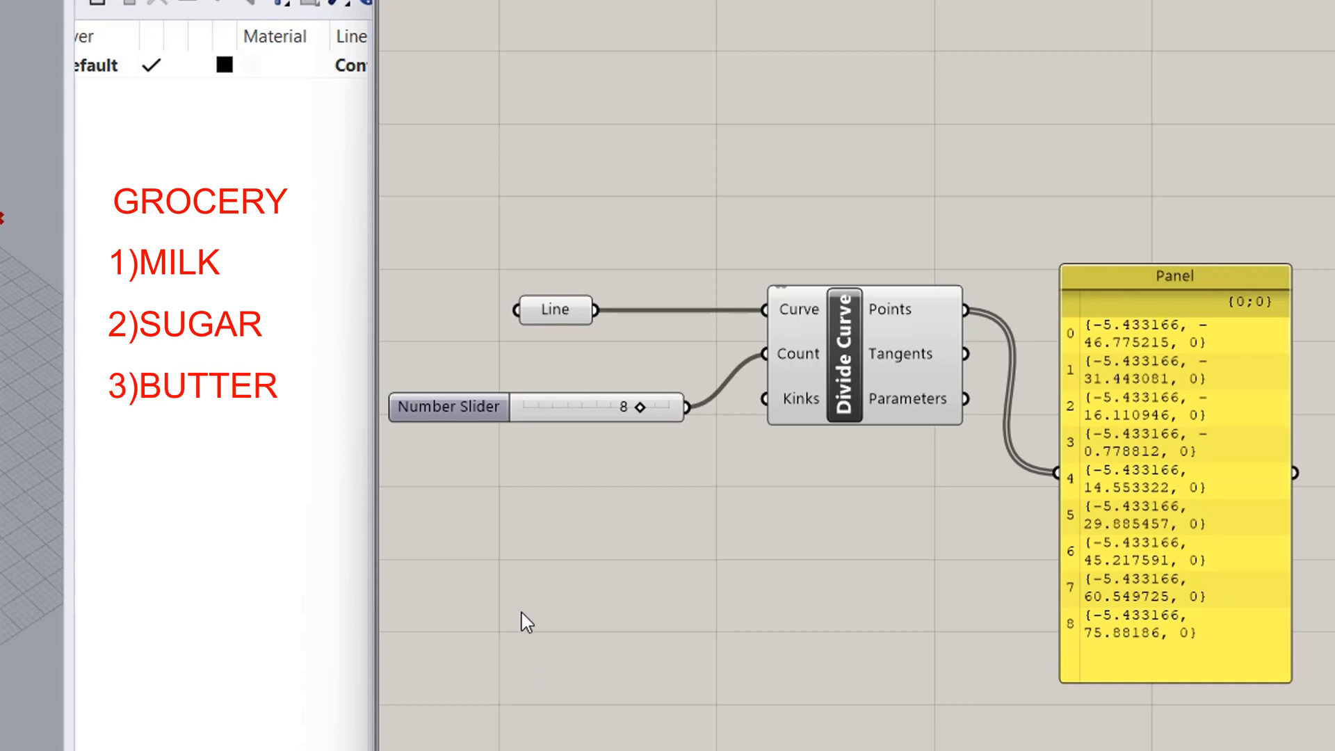
Add '4)BREAD' as the fourth item of the grocery-list illustration beside the canvas
{"action": "type", "text": "4)BREAD"}
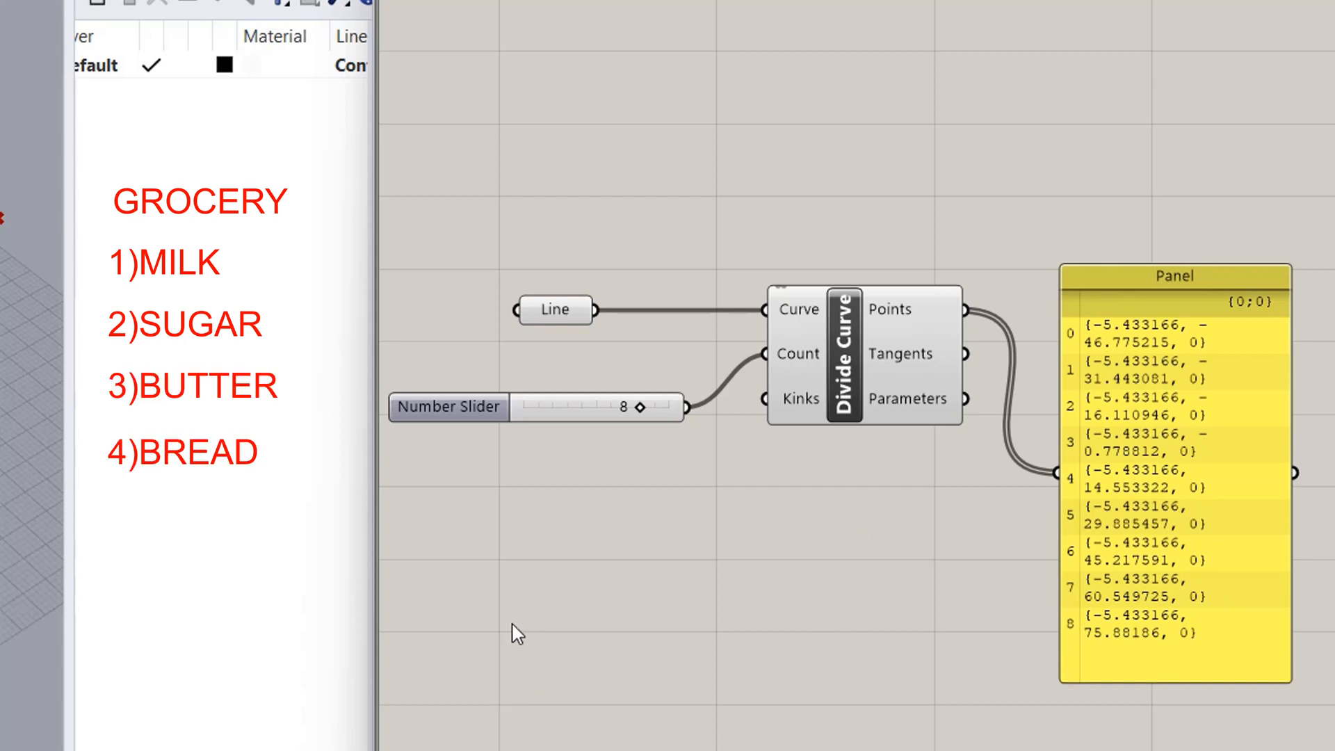
{"action": "mouse_move", "coordinate": [647, 688]}
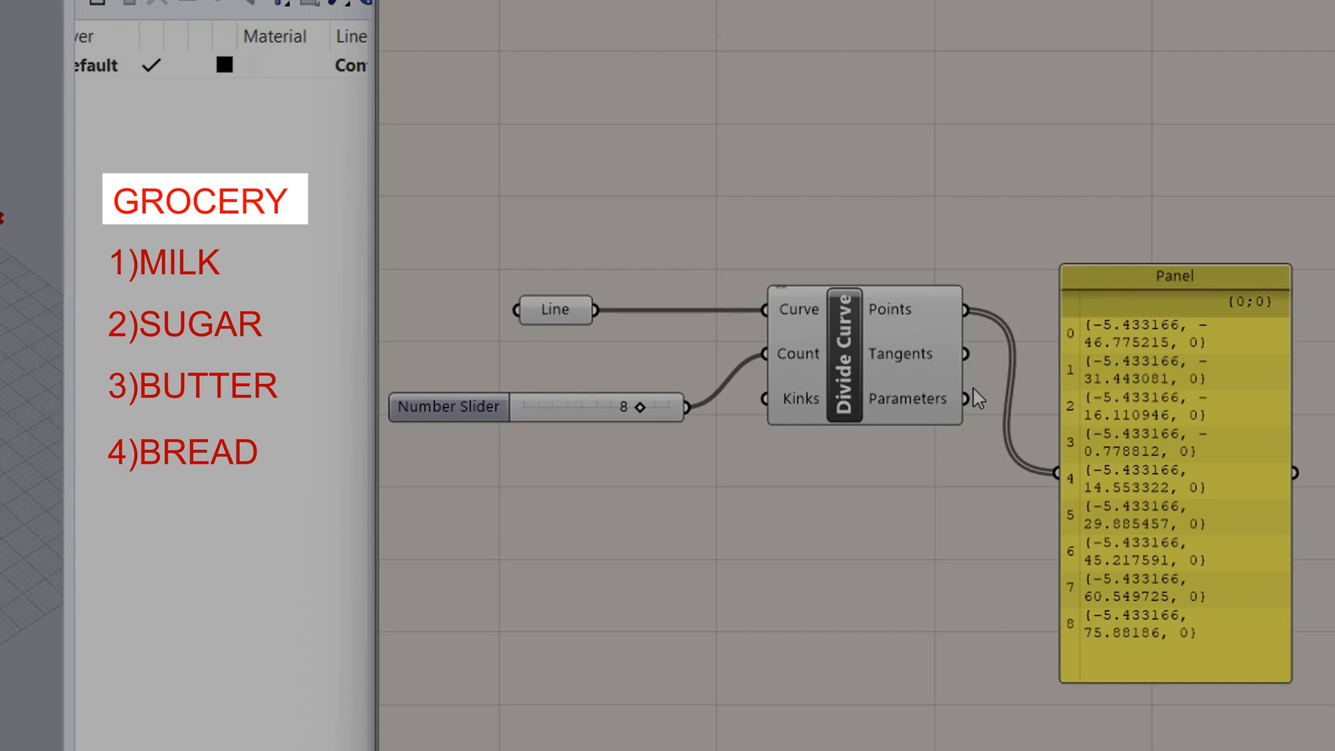
{"action": "mouse_move", "coordinate": [1243, 331]}
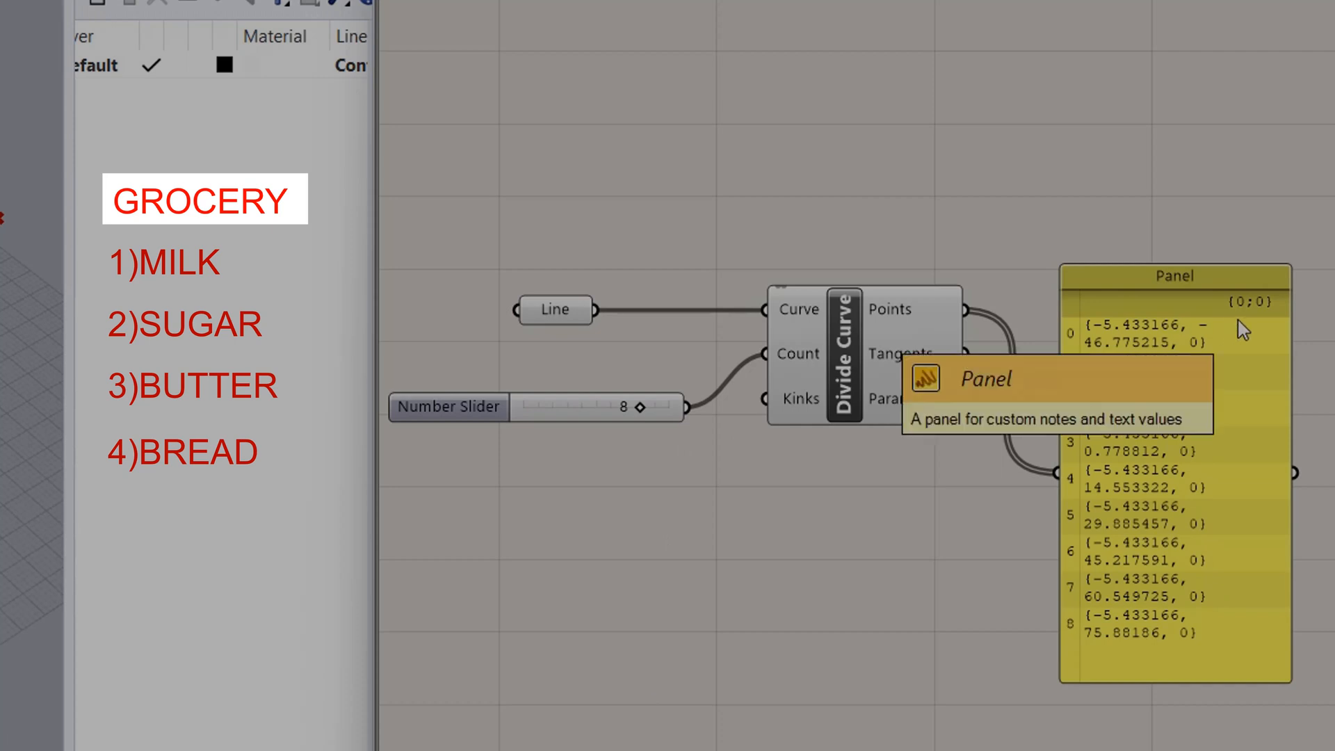
{"action": "mouse_move", "coordinate": [771, 566]}
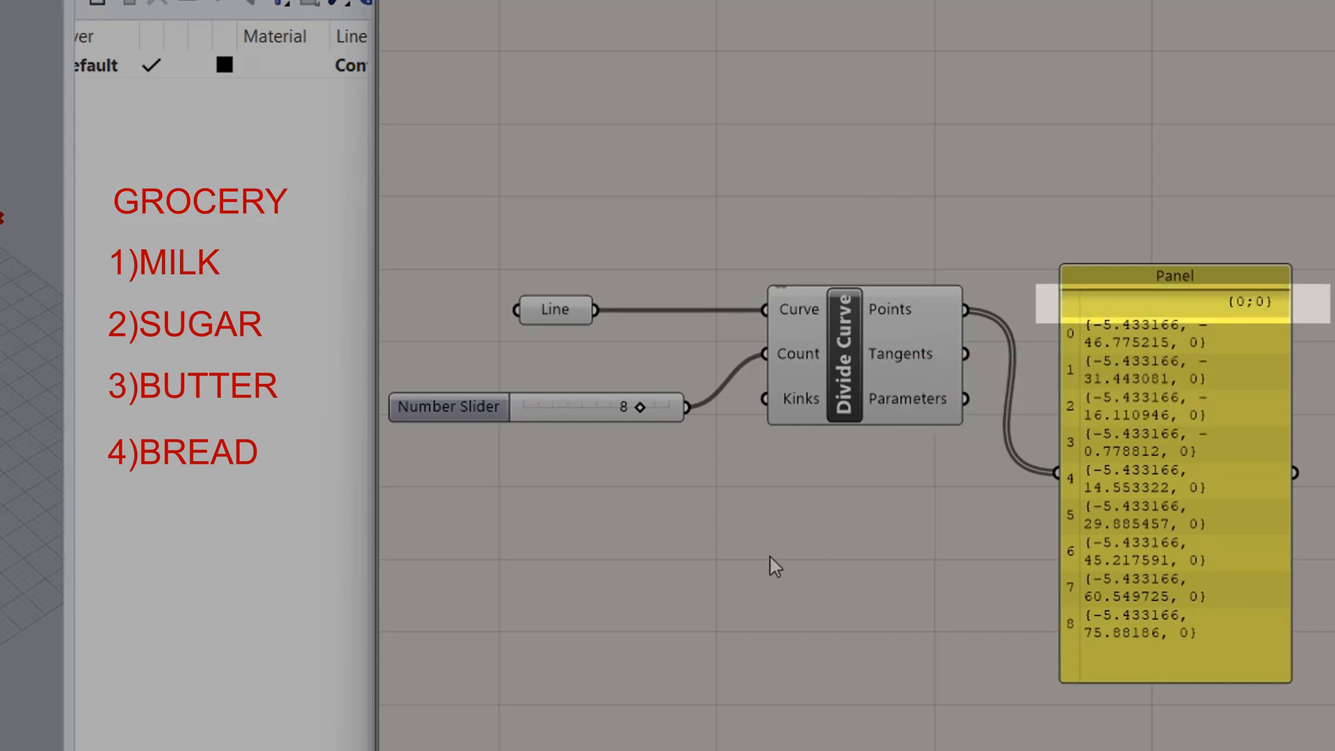
{"action": "mouse_move", "coordinate": [766, 551]}
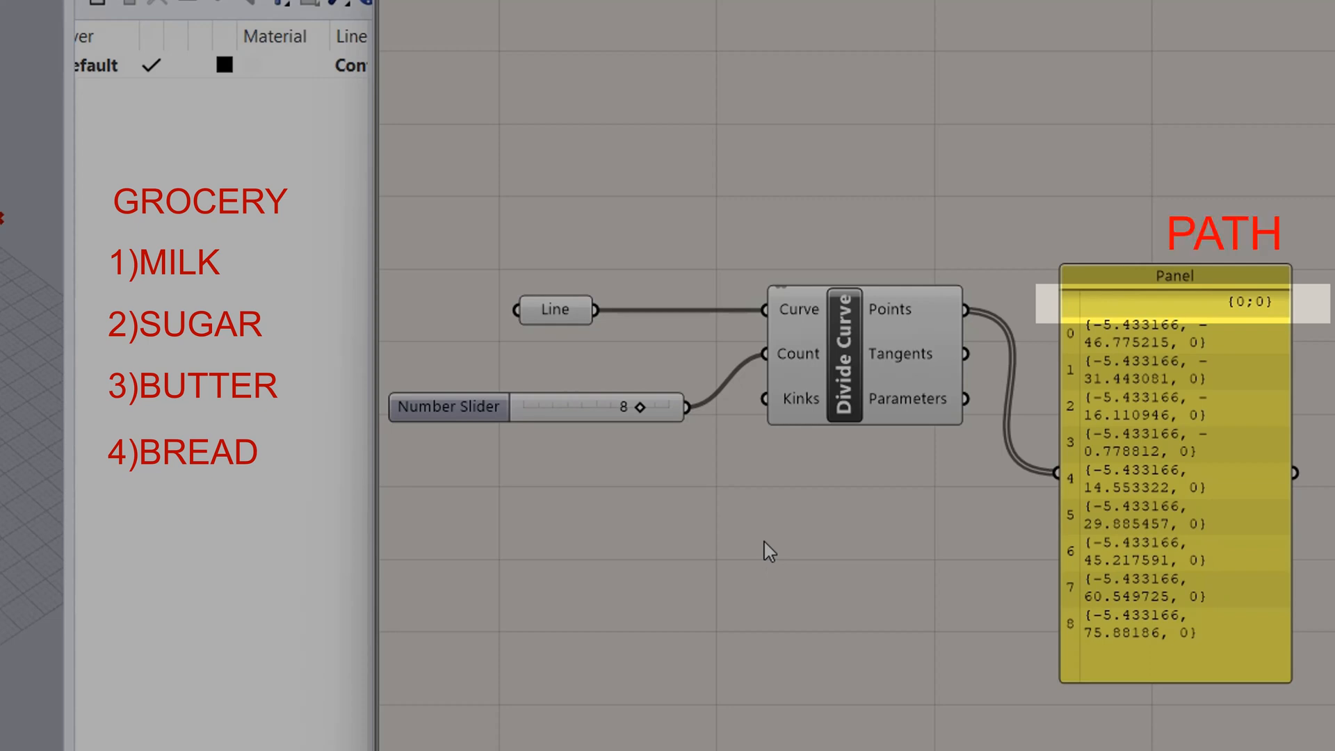
{"action": "mouse_move", "coordinate": [1075, 347]}
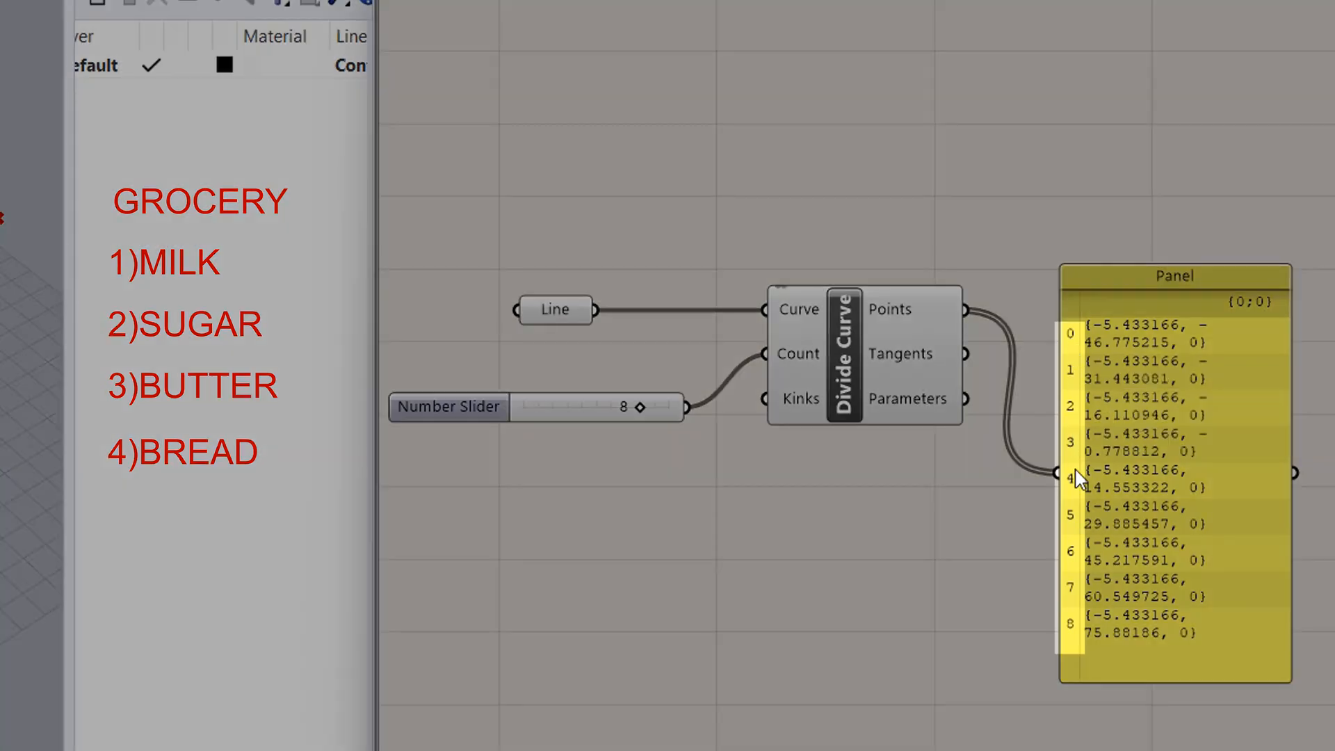
{"action": "mouse_move", "coordinate": [1039, 509]}
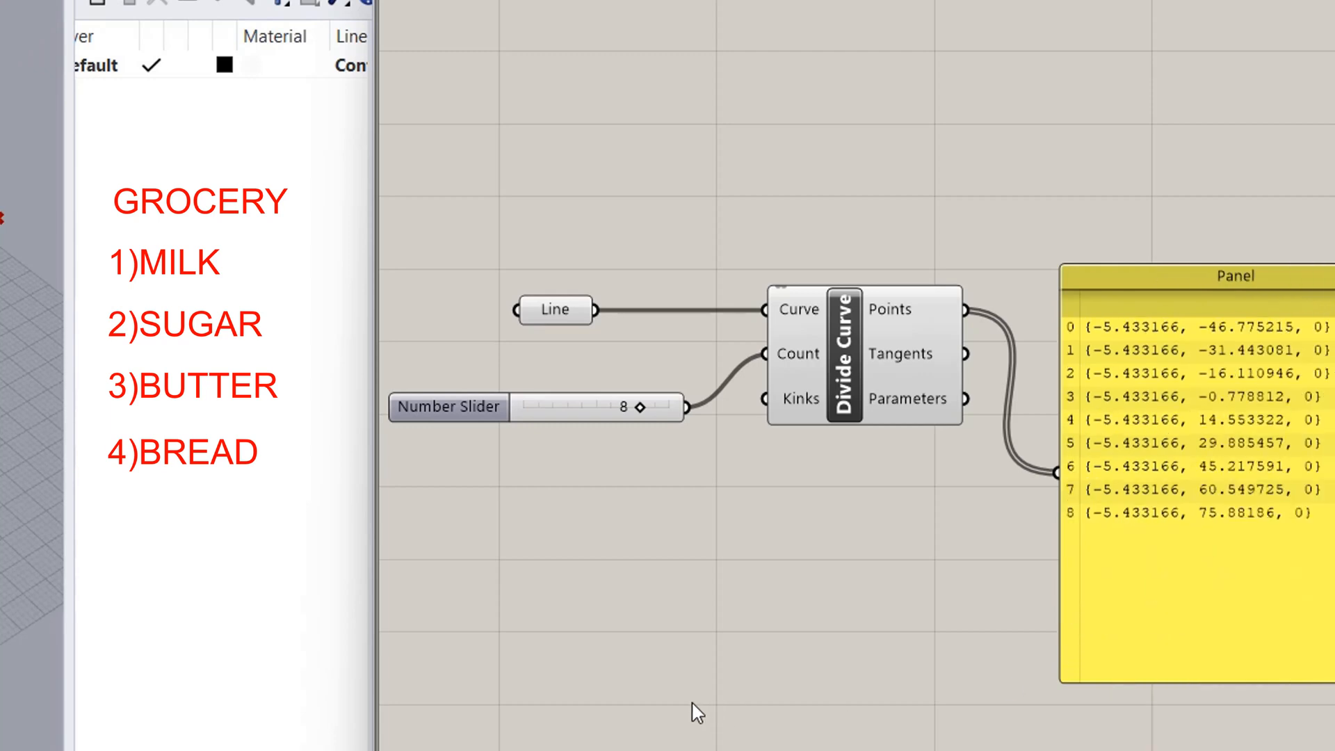
{"action": "mouse_move", "coordinate": [693, 682]}
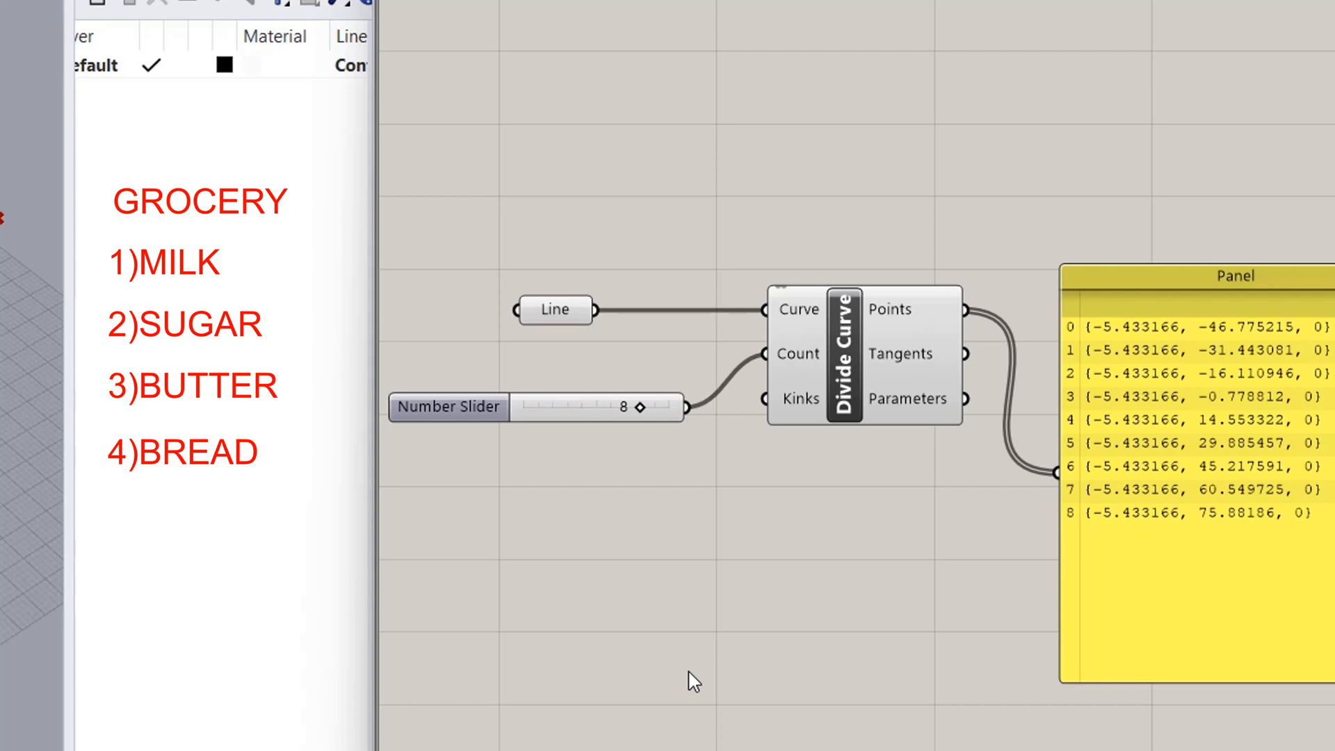
{"action": "mouse_move", "coordinate": [1189, 347]}
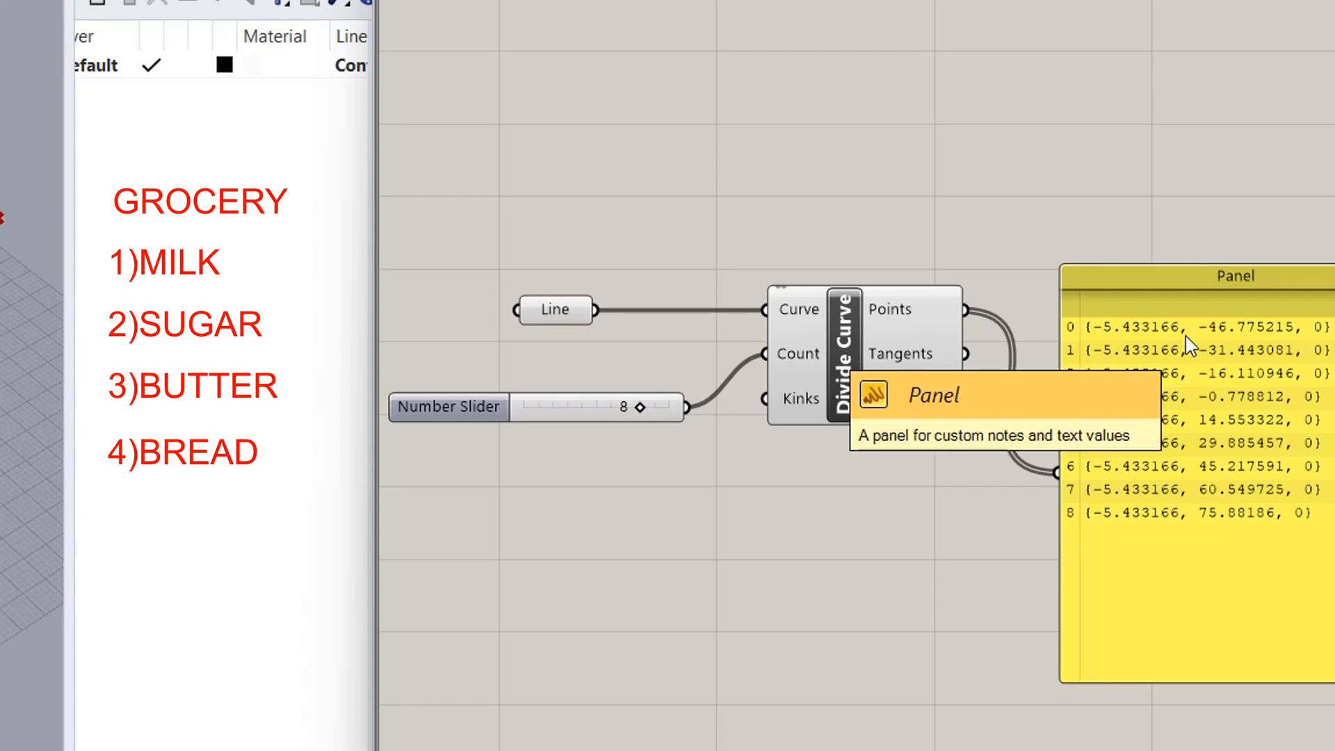
{"action": "mouse_move", "coordinate": [1028, 509]}
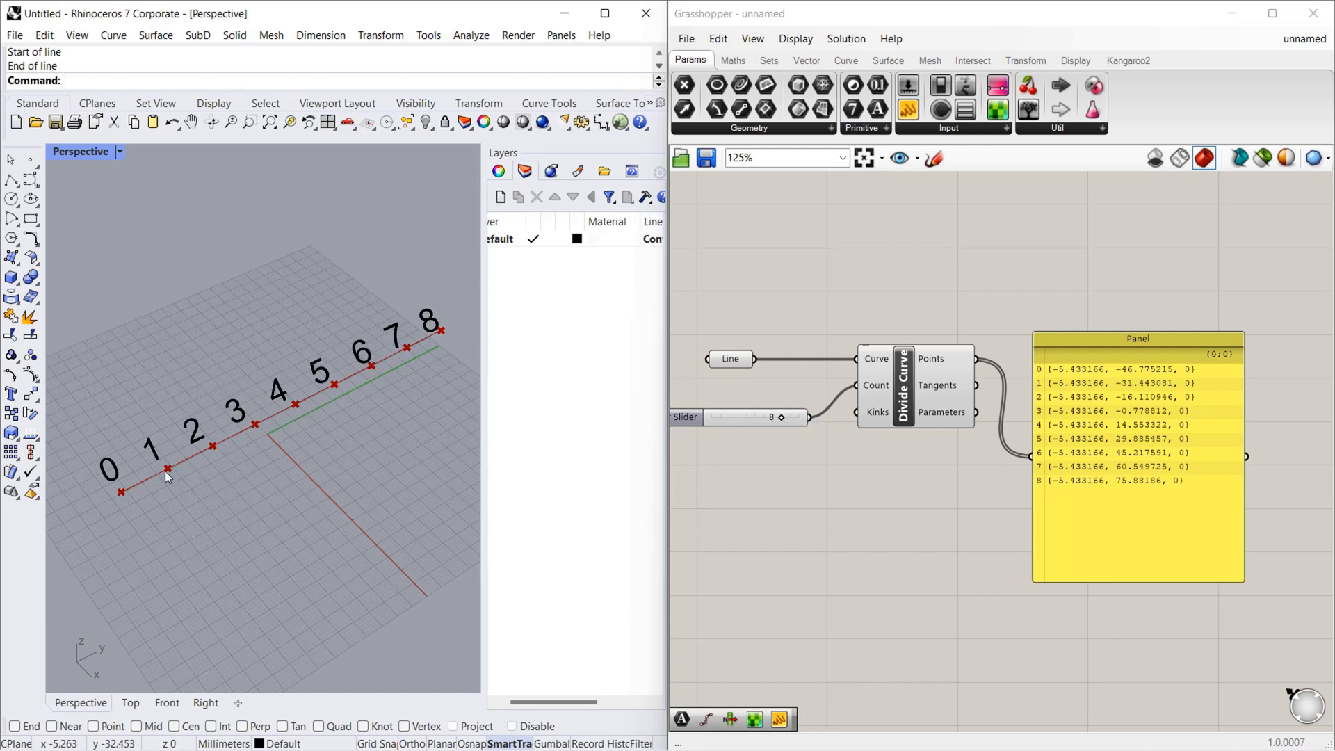
{"action": "mouse_move", "coordinate": [242, 449]}
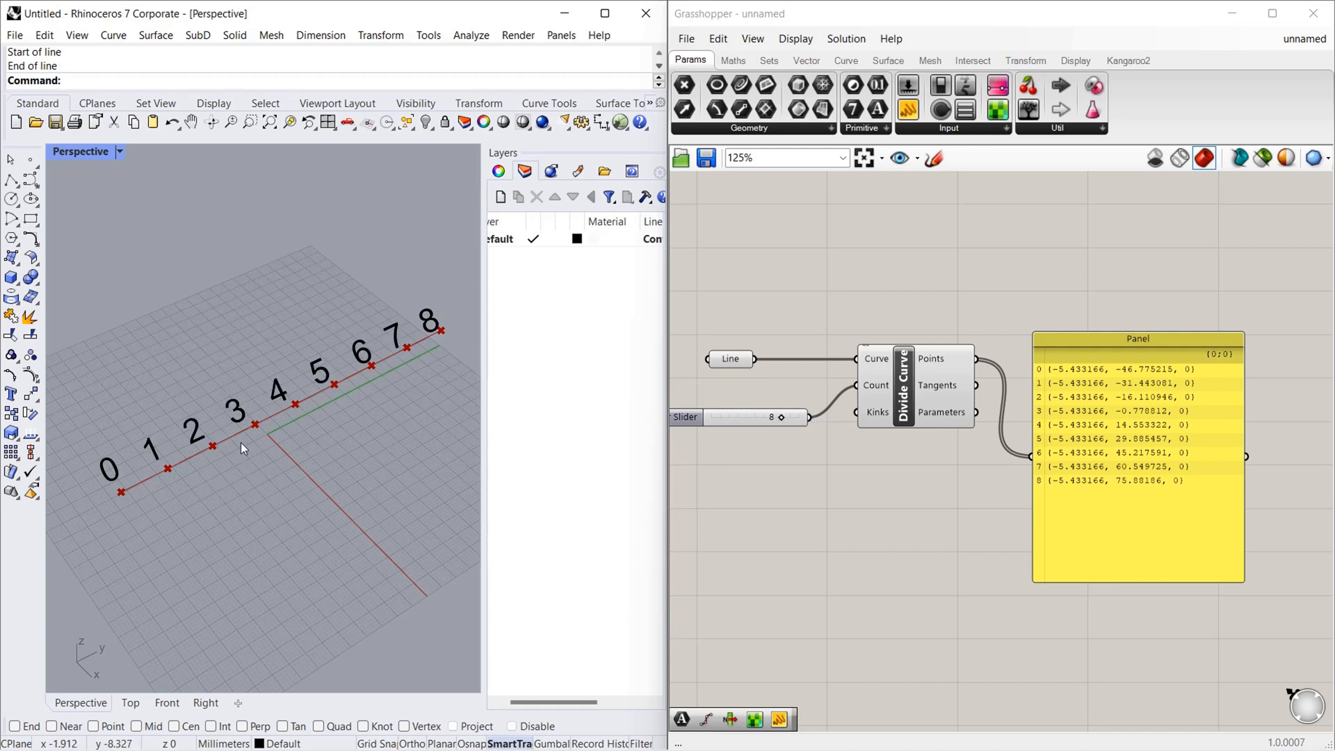
{"action": "mouse_move", "coordinate": [321, 408]}
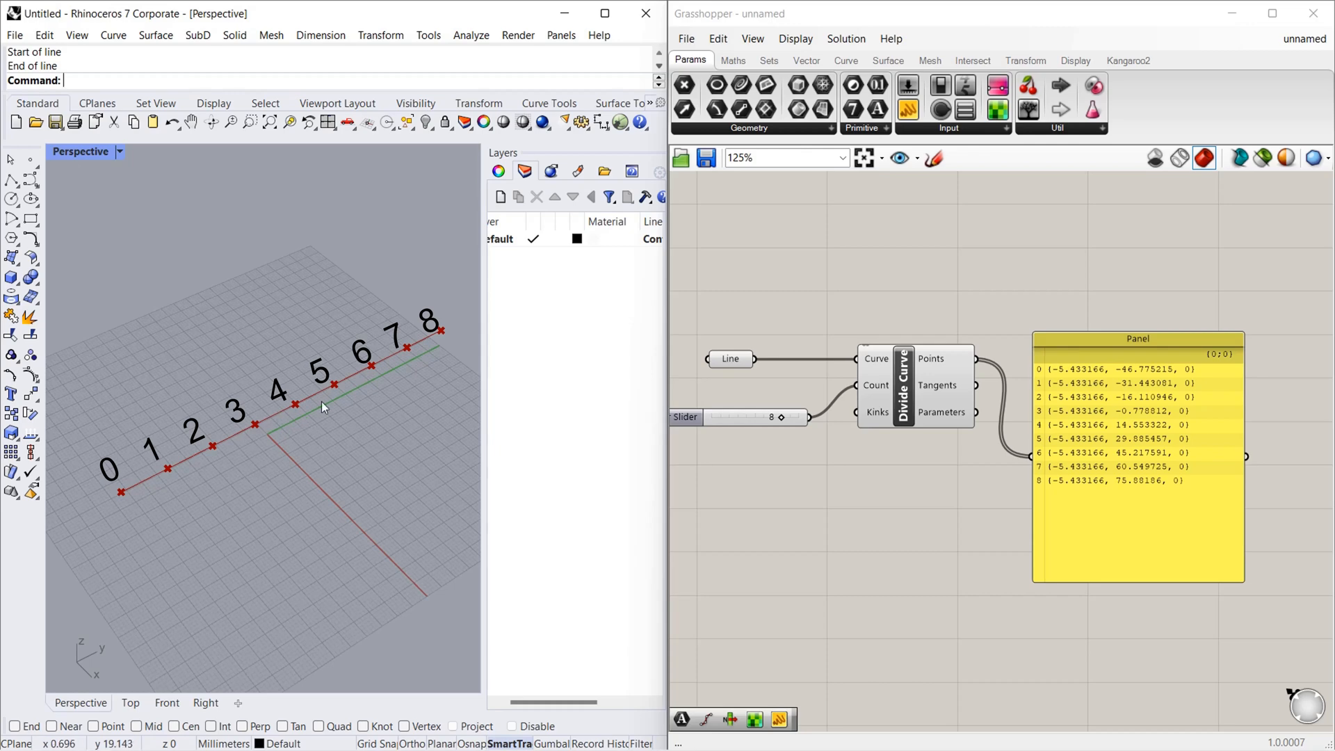
{"action": "mouse_move", "coordinate": [449, 342]}
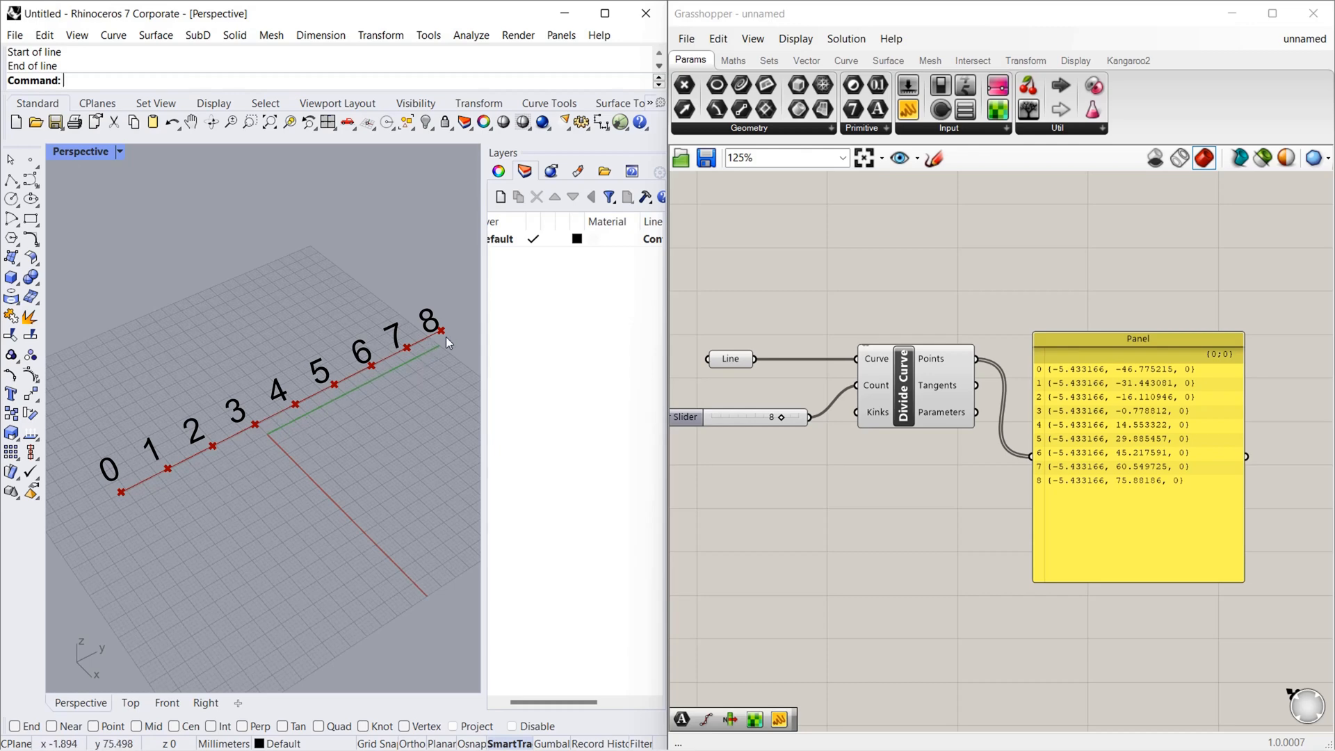
{"action": "mouse_move", "coordinate": [210, 514]}
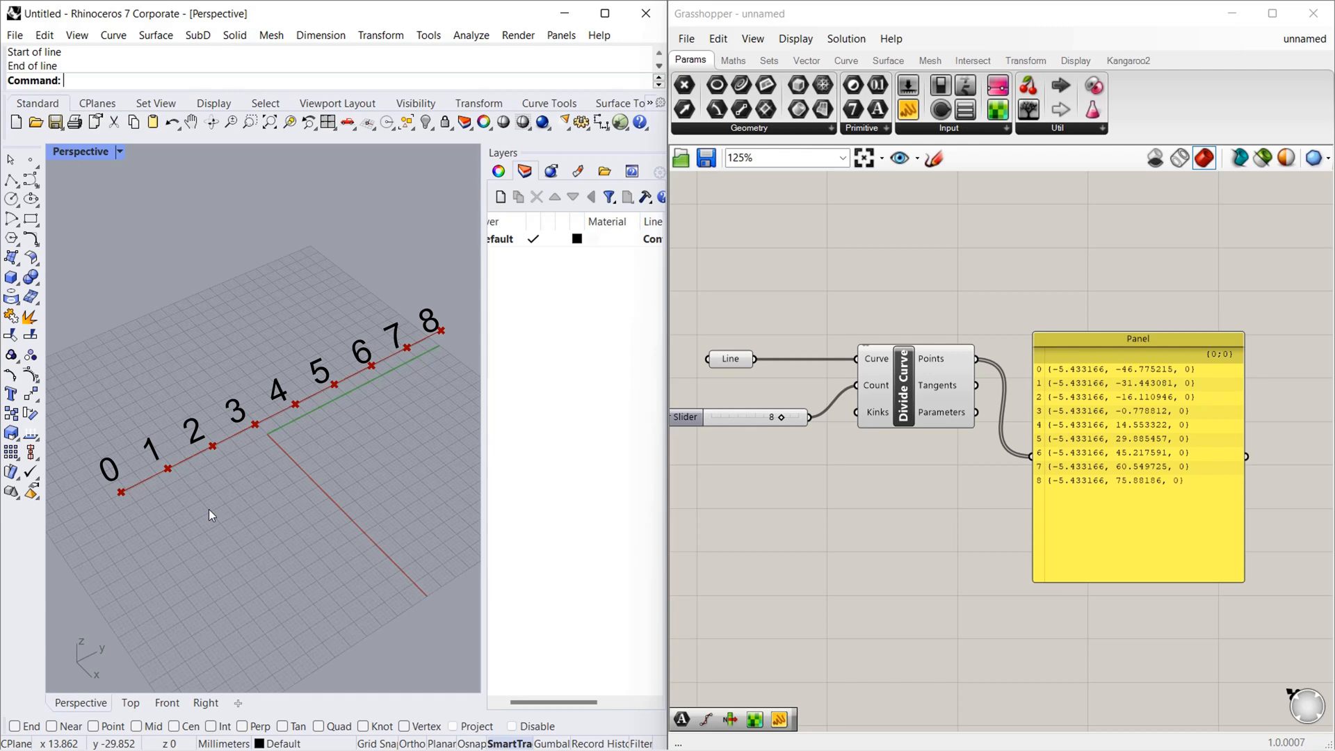
{"action": "mouse_move", "coordinate": [204, 519]}
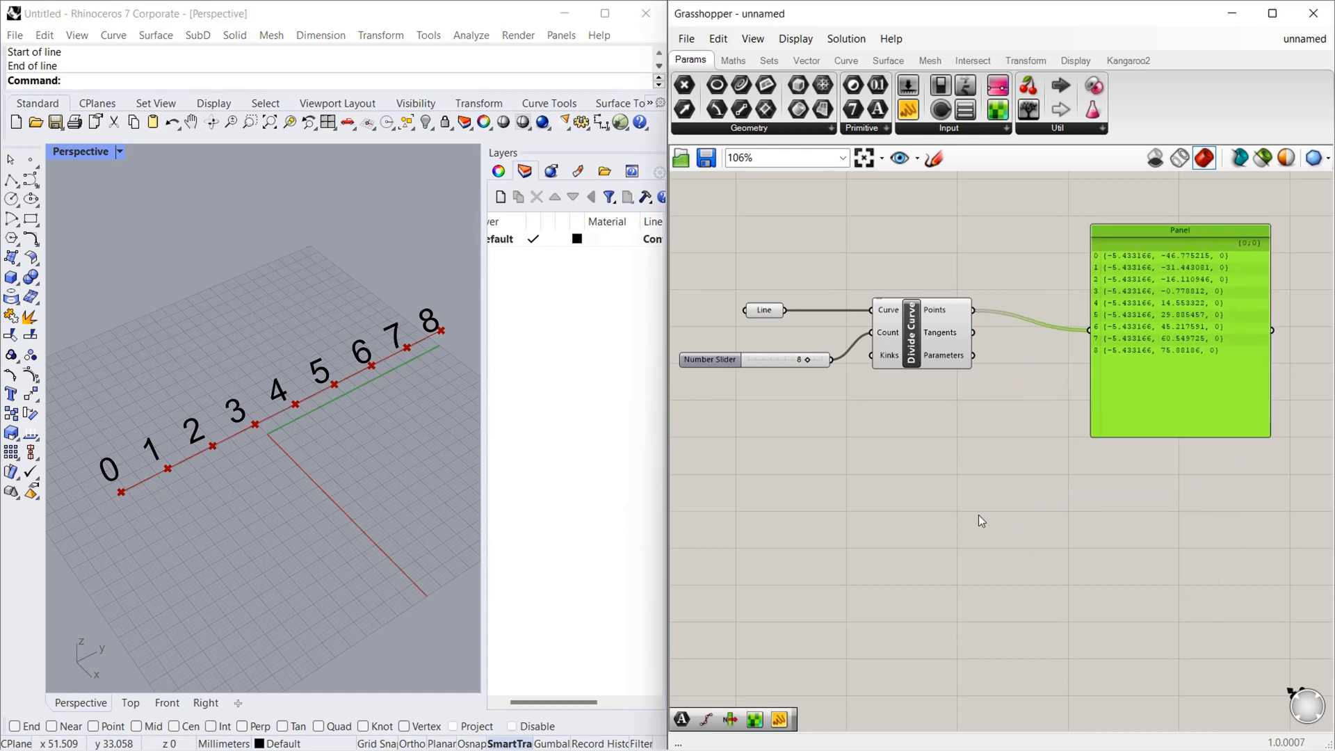
{"action": "mouse_move", "coordinate": [963, 449]}
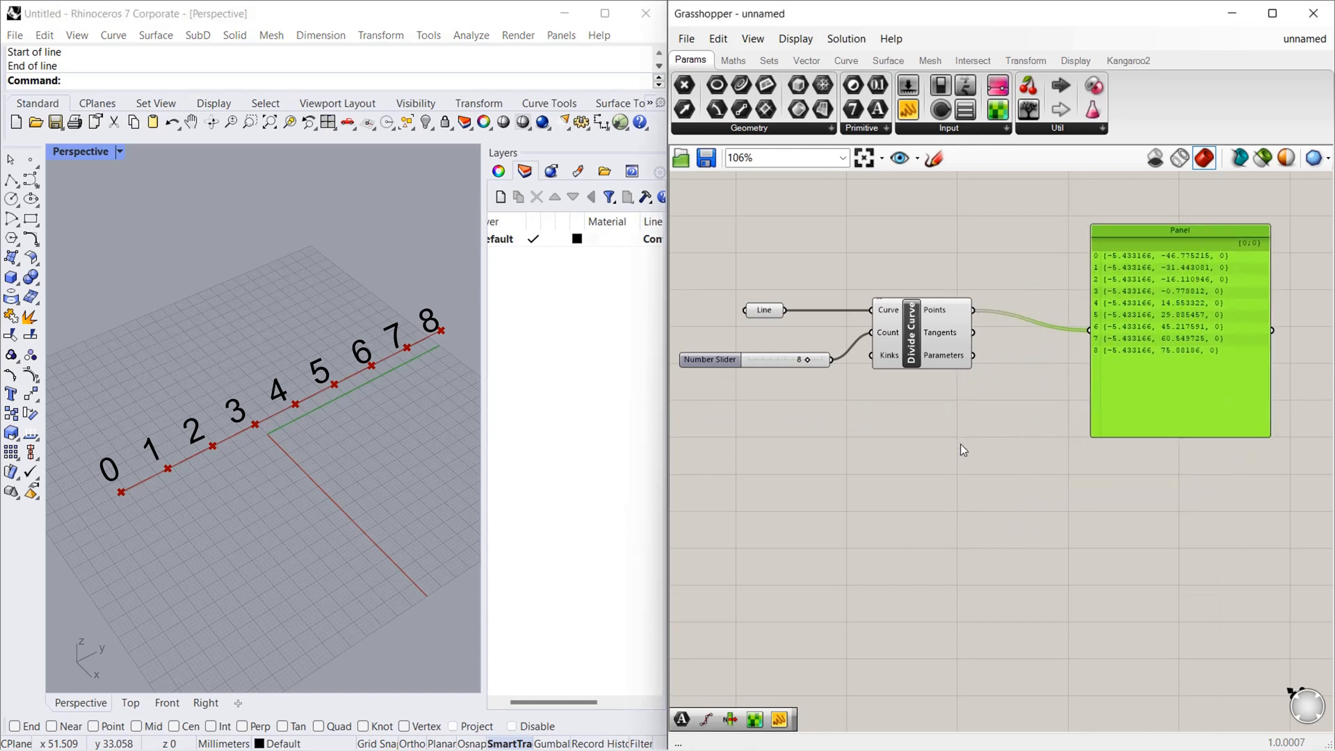
{"action": "mouse_move", "coordinate": [961, 487]}
{"action": "type", "text": "list item"}
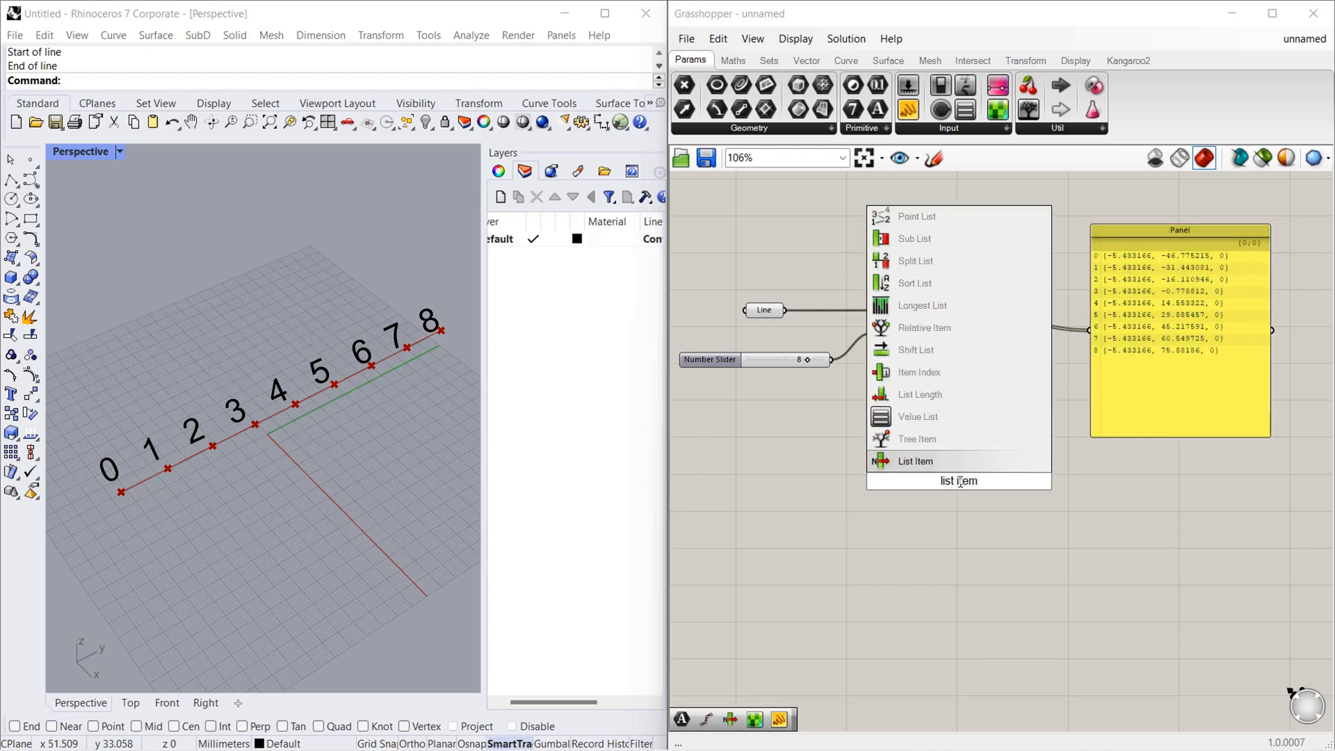
Delete the misplaced List Item and pick List Item again from Sets > List
{"action": "left_click", "coordinate": [915, 460]}
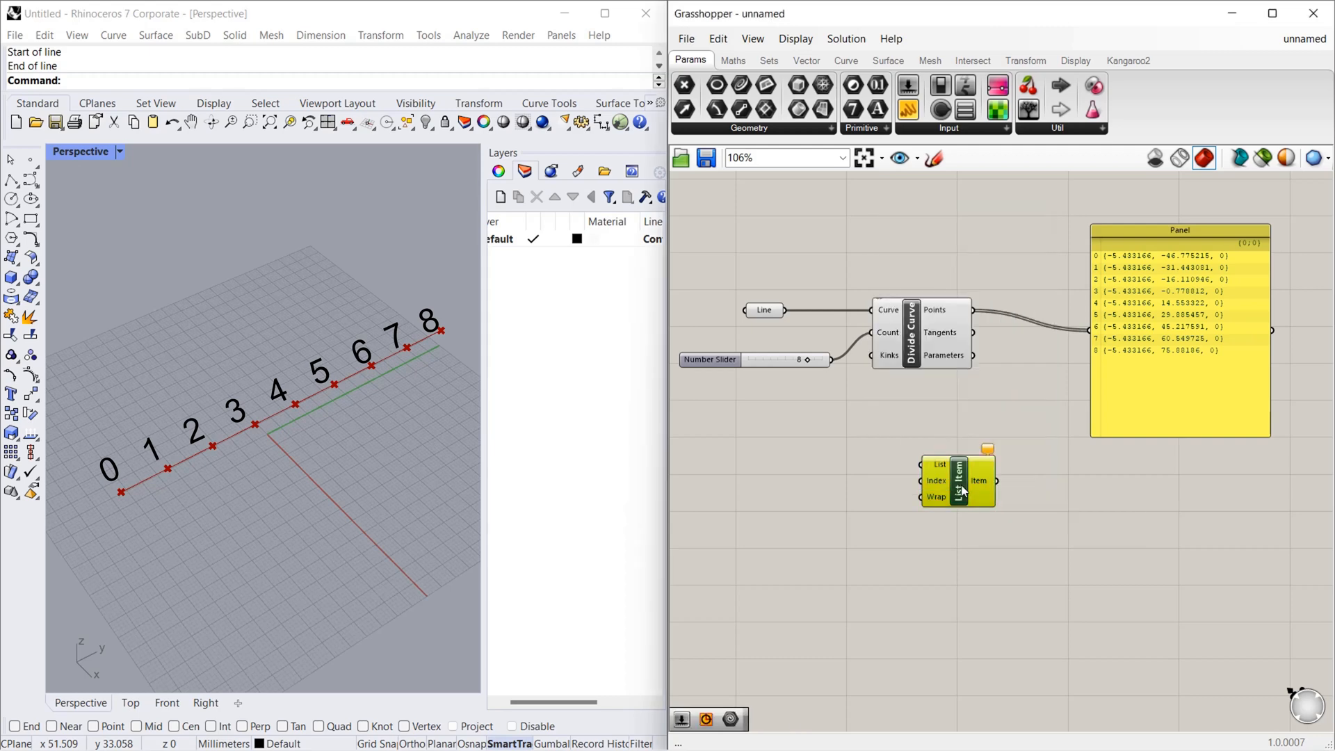
{"action": "key", "text": "Delete"}
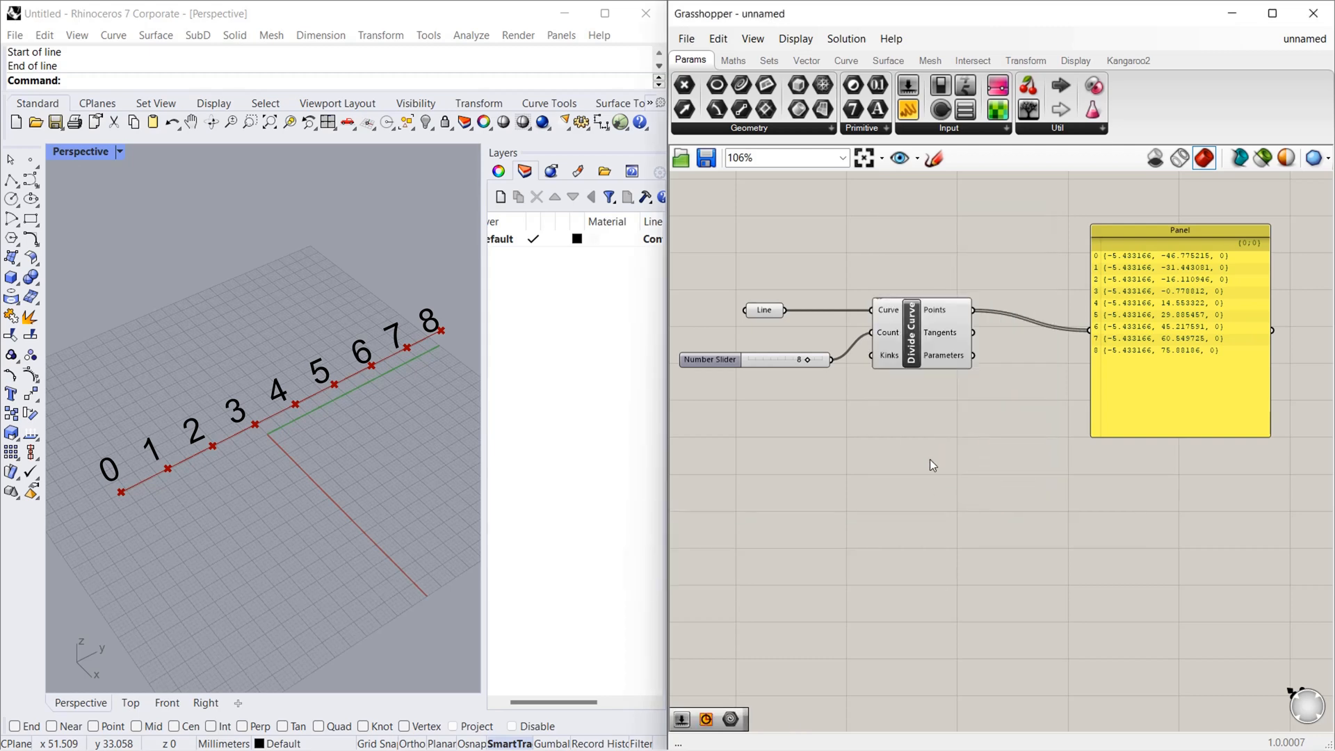
{"action": "left_click", "coordinate": [767, 60]}
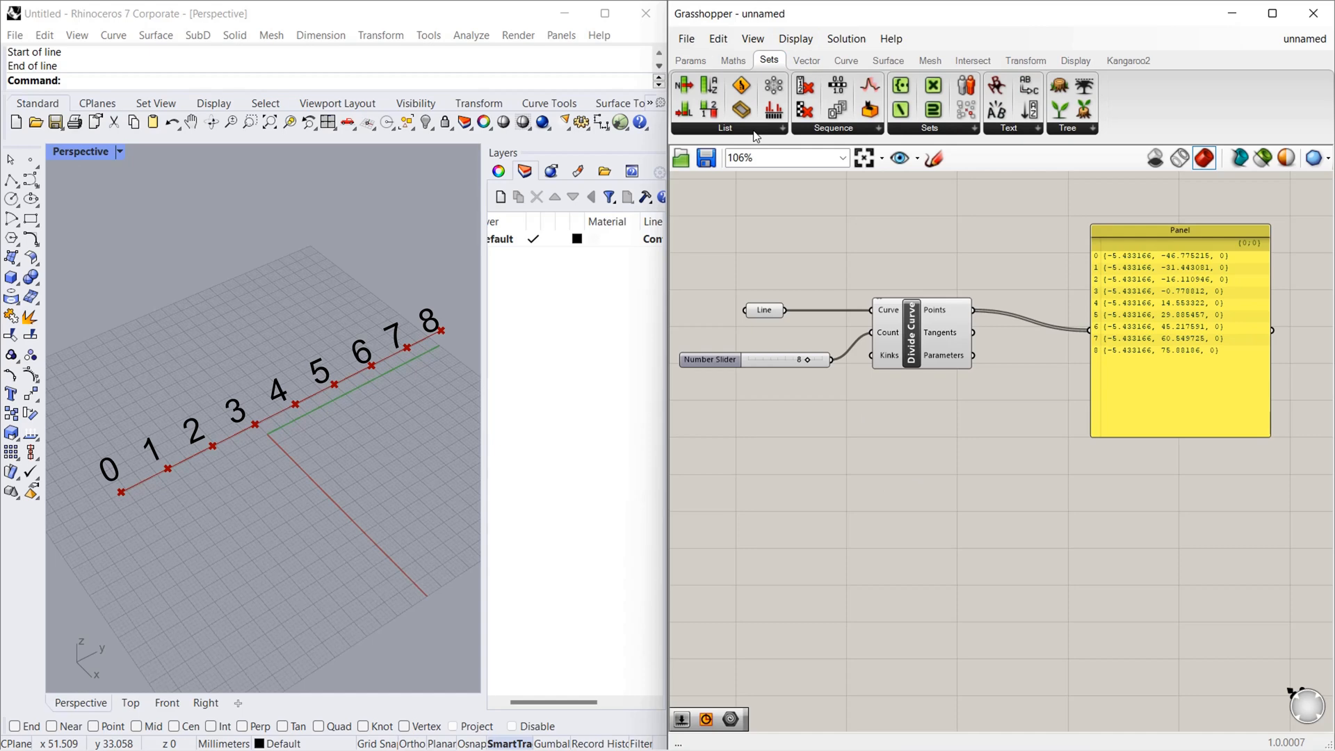
{"action": "left_click", "coordinate": [725, 128]}
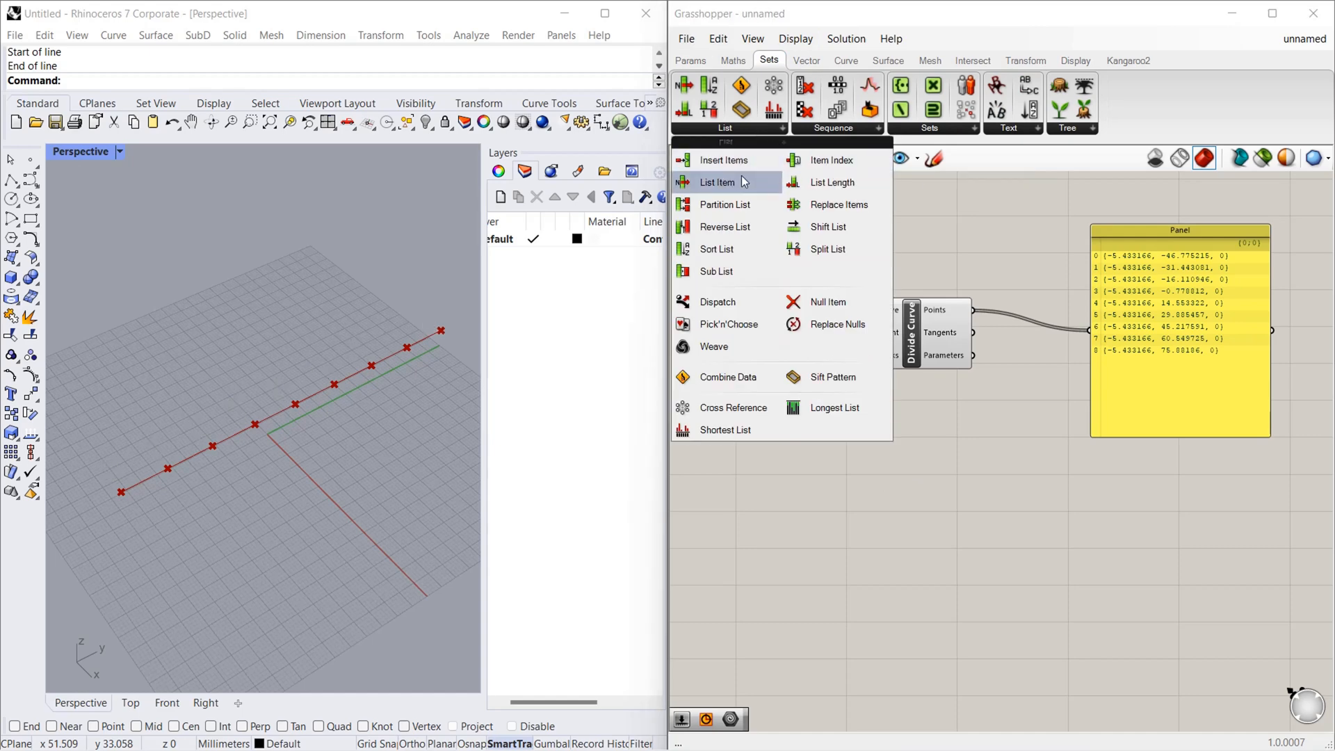
{"action": "left_click", "coordinate": [718, 182]}
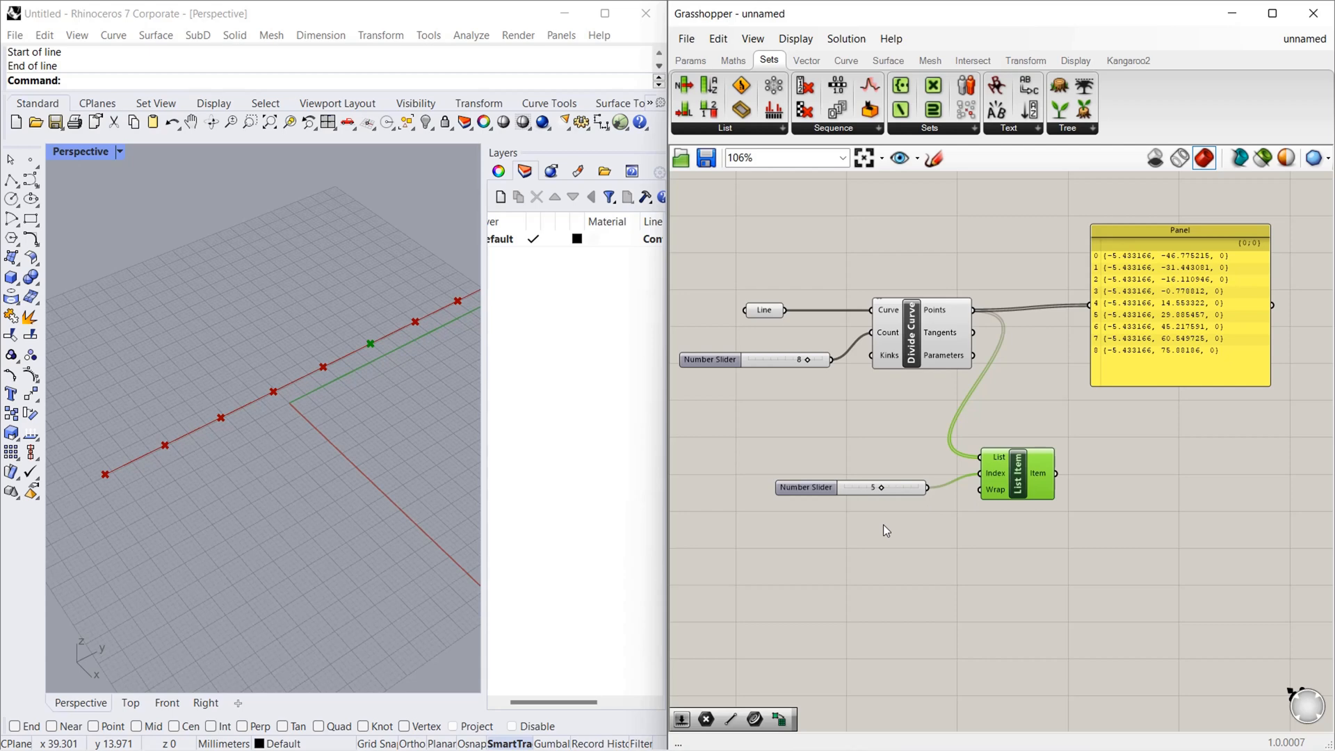
Add a second Panel to display the item picked by List Item
{"action": "scroll", "scroll_direction": "down", "scroll_amount": 3}
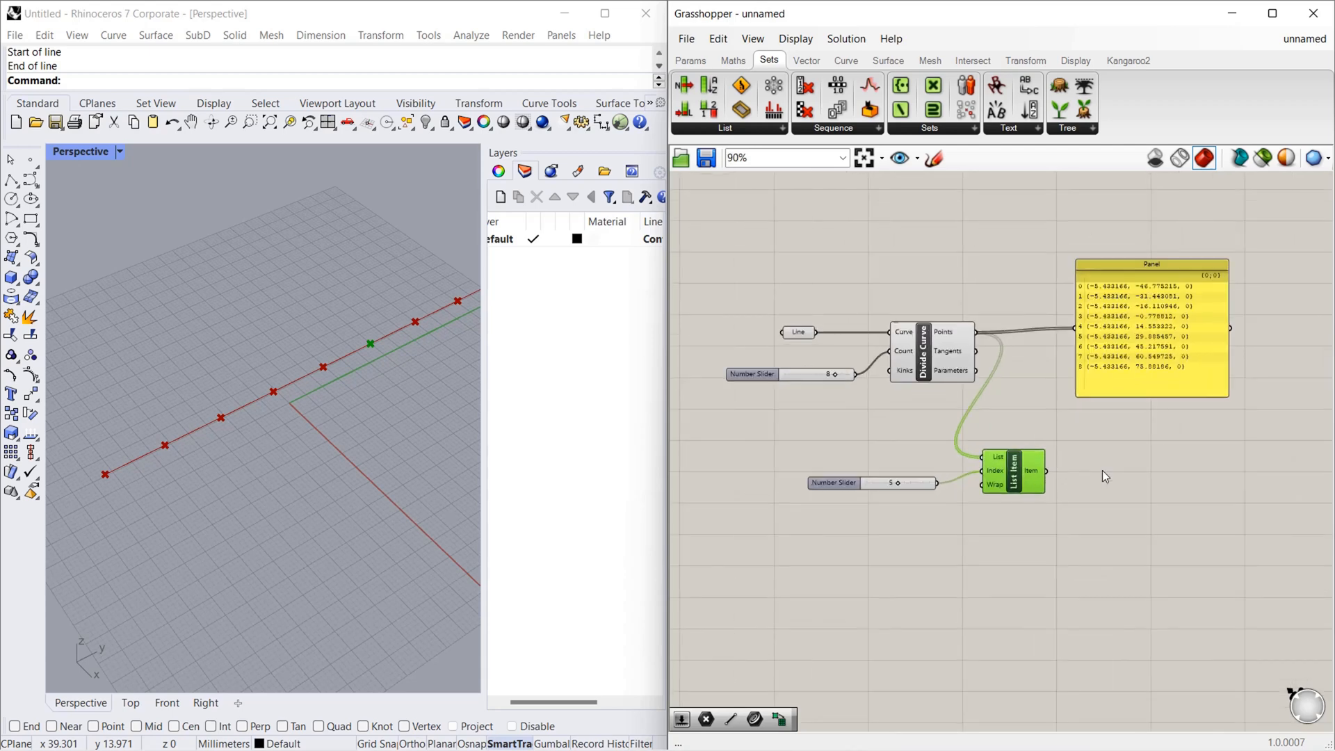
{"action": "double_click", "coordinate": [1013, 471]}
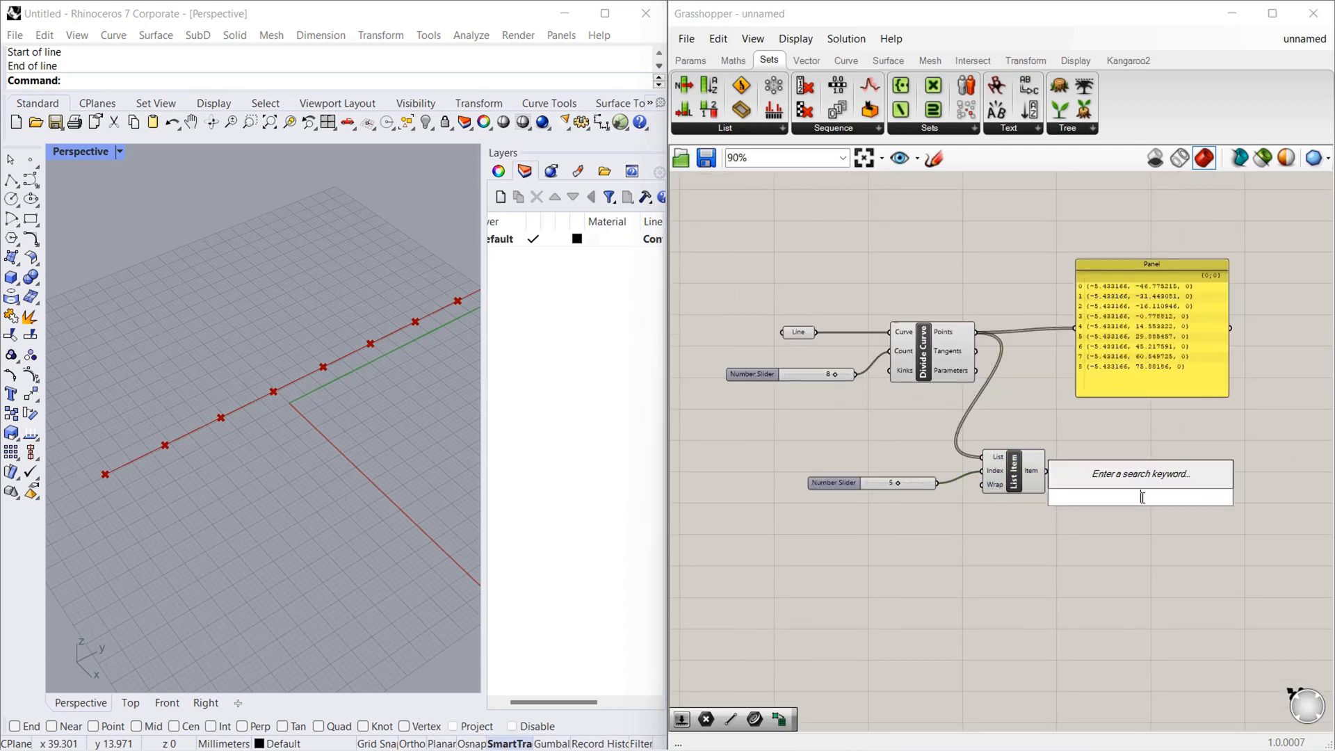
{"action": "type", "text": "panel"}
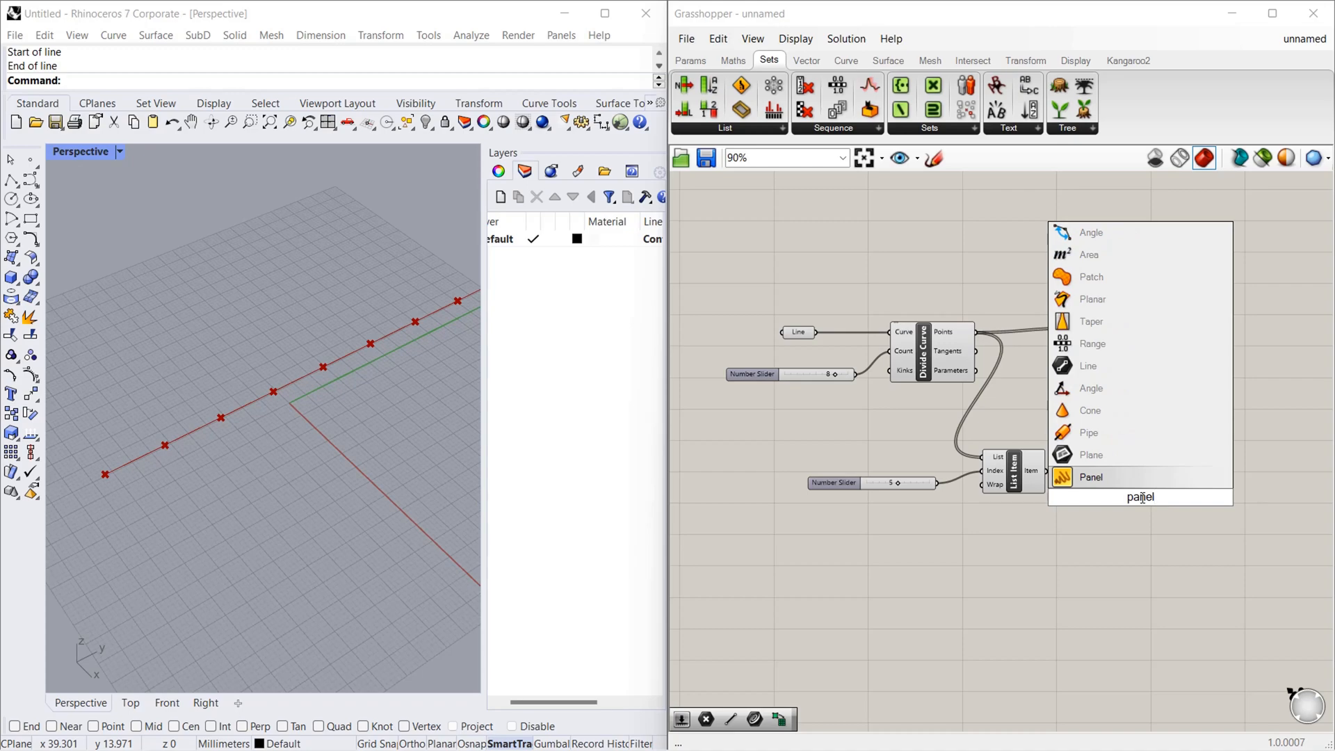
{"action": "left_click", "coordinate": [1090, 476]}
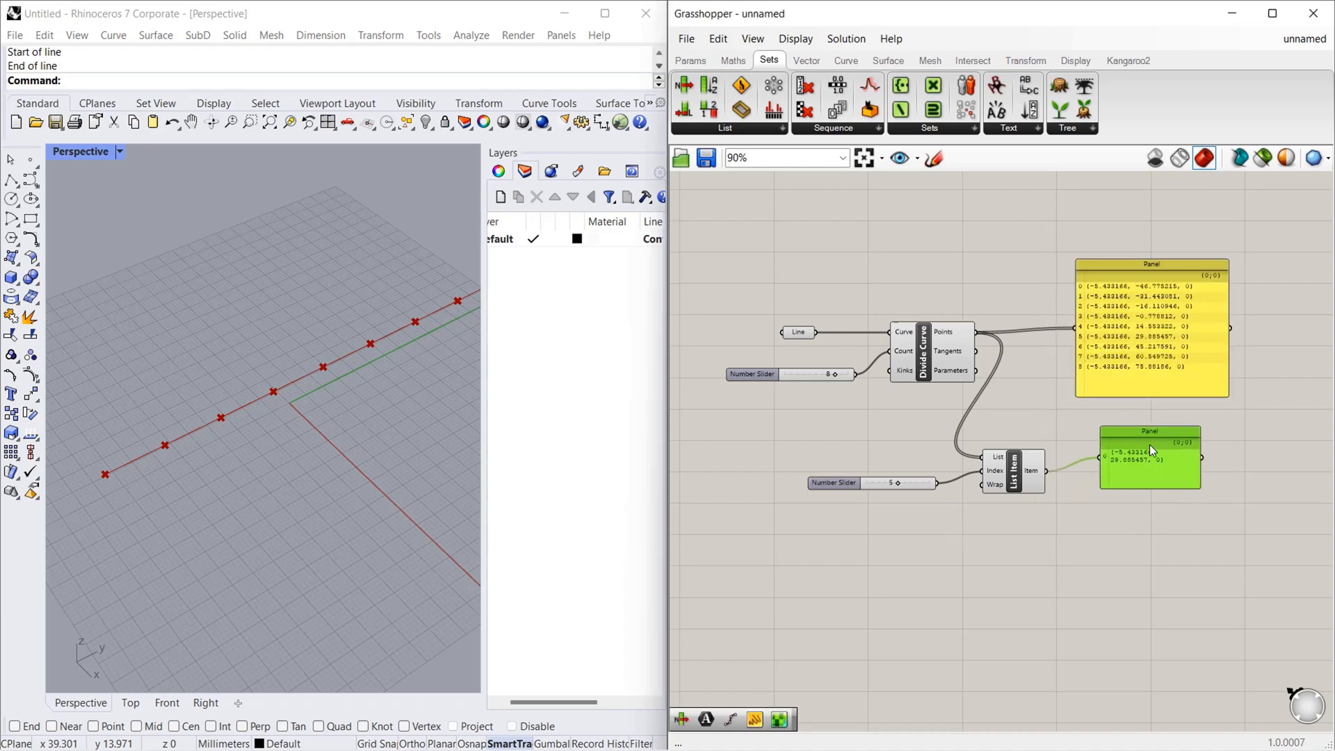
Set the index slider to 2 so the Panel reads point (-5.433166, -16.110946, 0)
{"action": "scroll", "scroll_direction": "up", "scroll_amount": 3}
{"action": "type", "text": "3"}
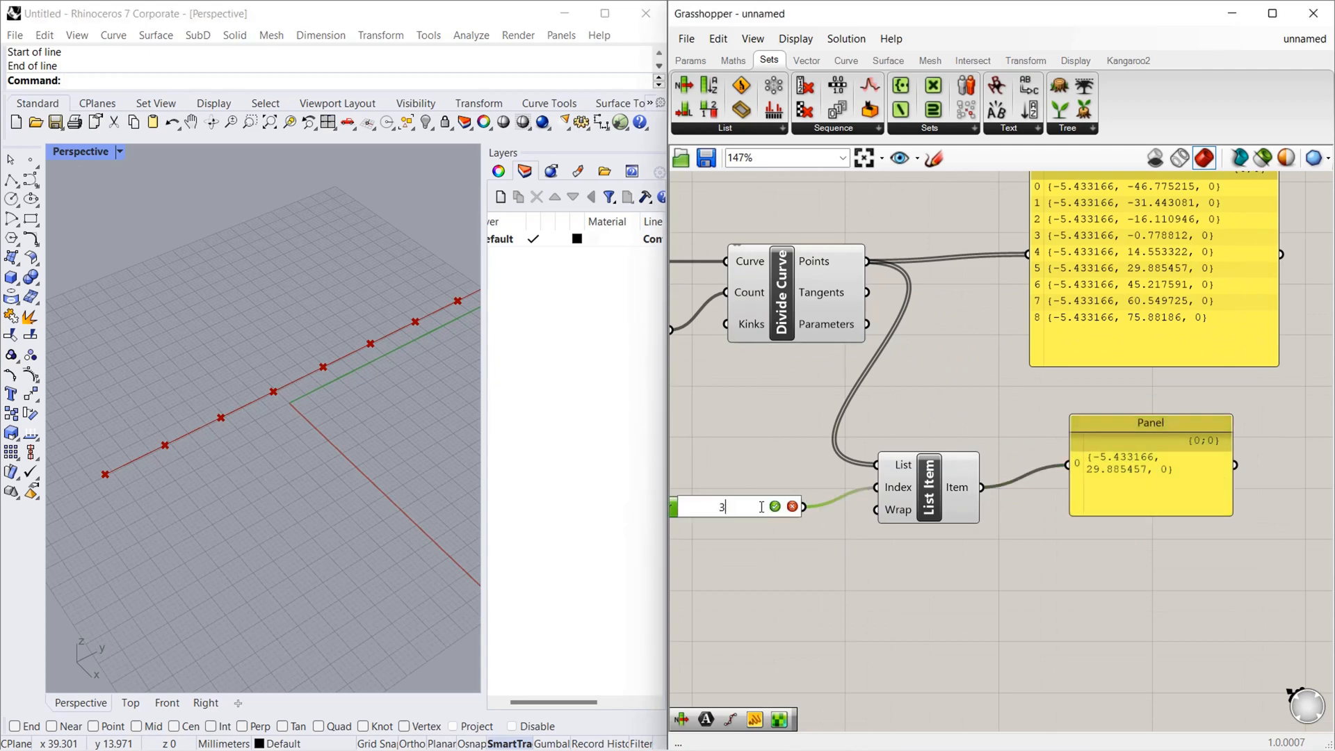
{"action": "type", "text": "2"}
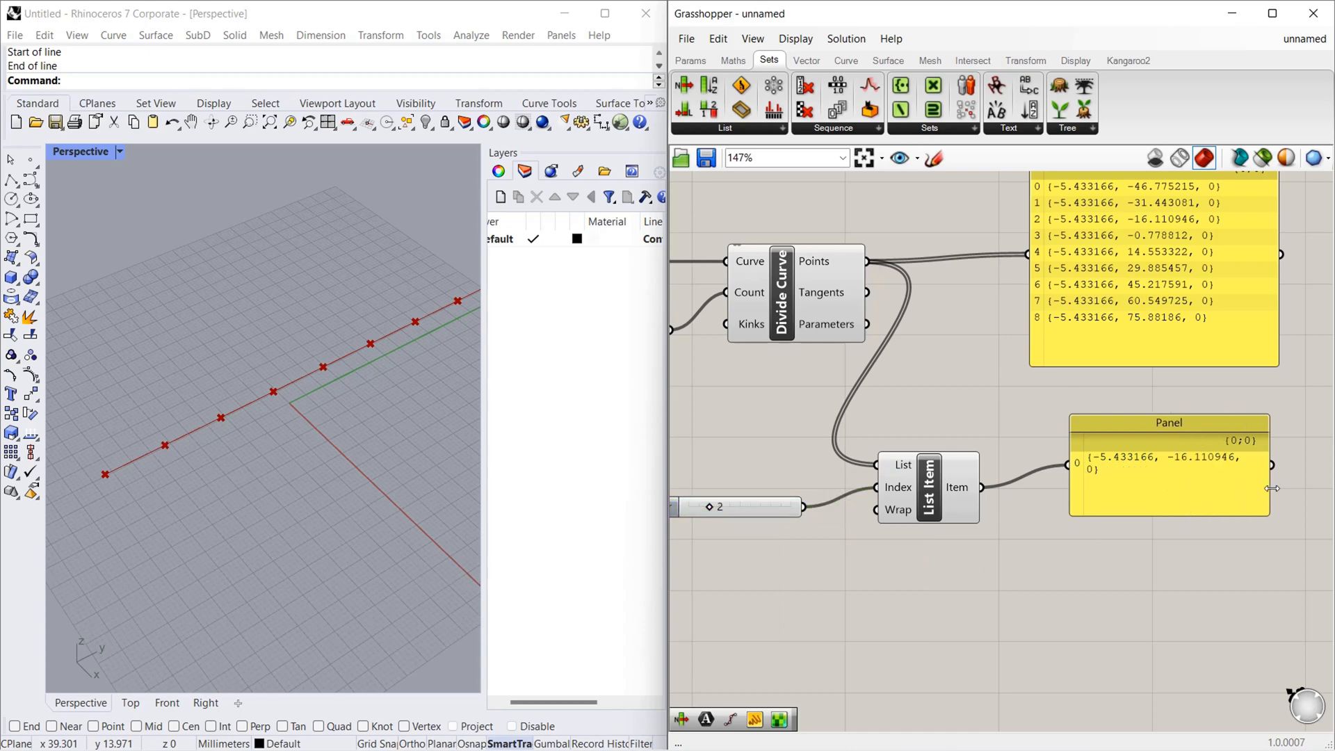
{"action": "scroll", "scroll_direction": "down", "scroll_amount": 3}
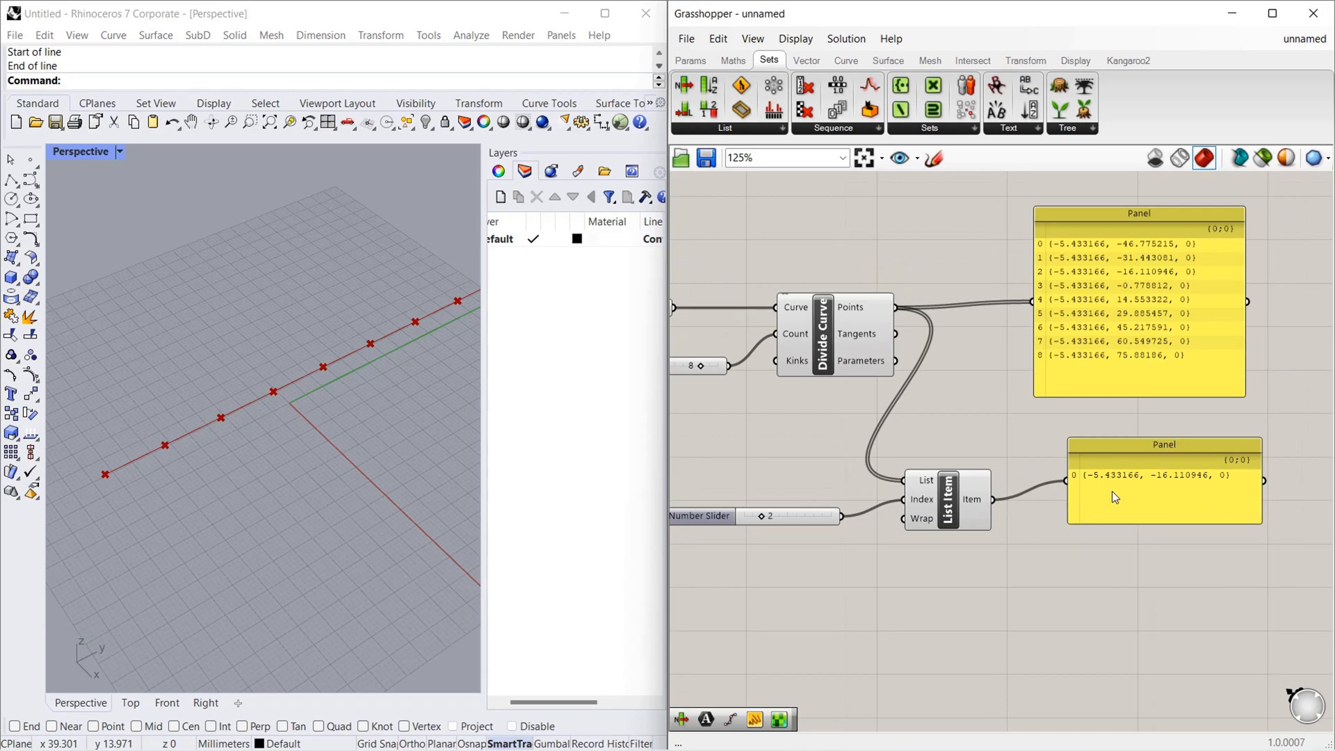
{"action": "mouse_move", "coordinate": [1150, 484]}
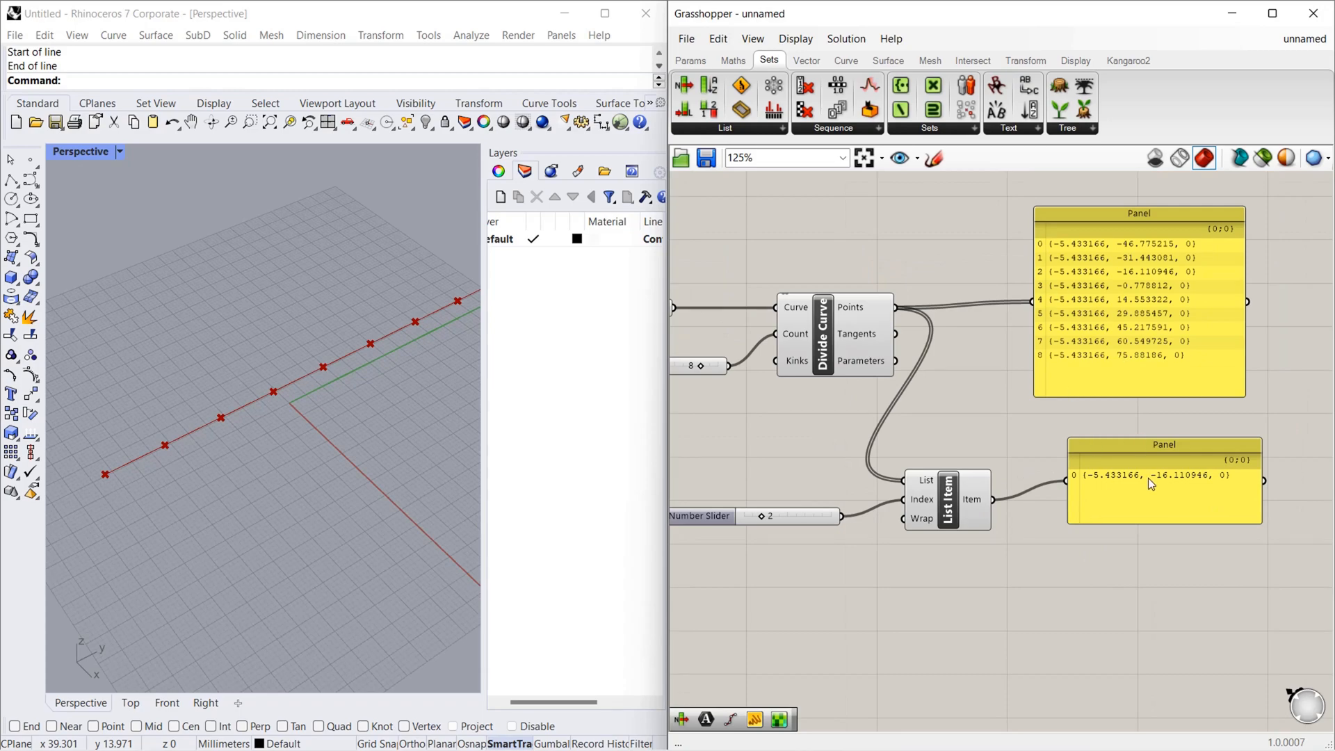
{"action": "scroll", "scroll_direction": "up", "scroll_amount": 3}
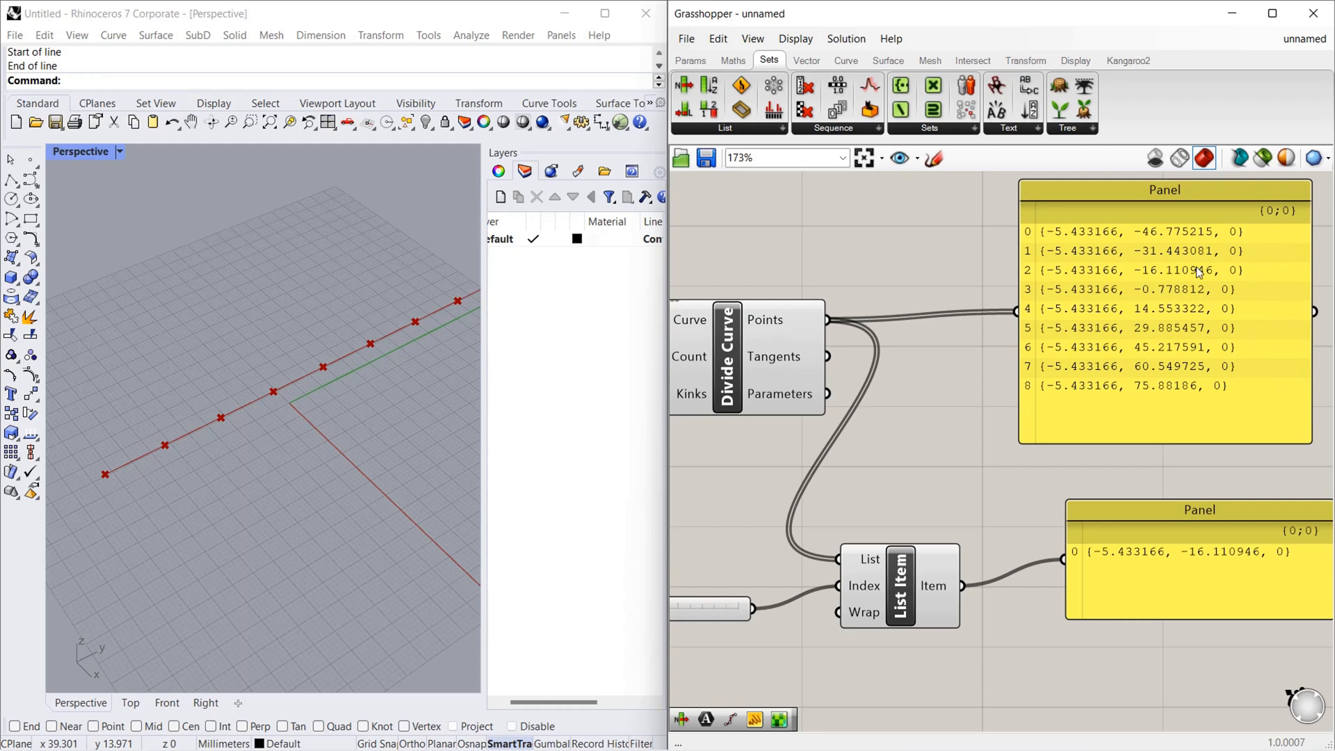
{"action": "scroll", "scroll_direction": "down", "scroll_amount": 3}
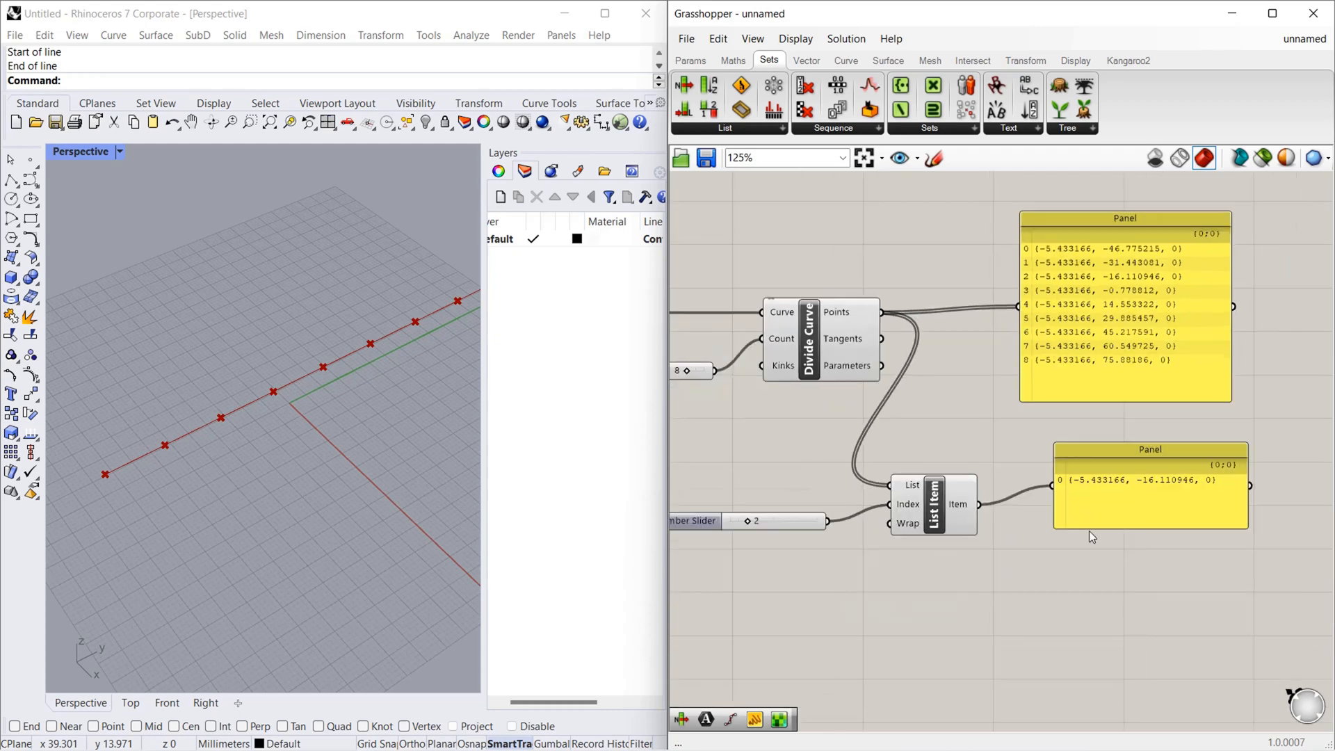
{"action": "left_click", "coordinate": [1149, 468]}
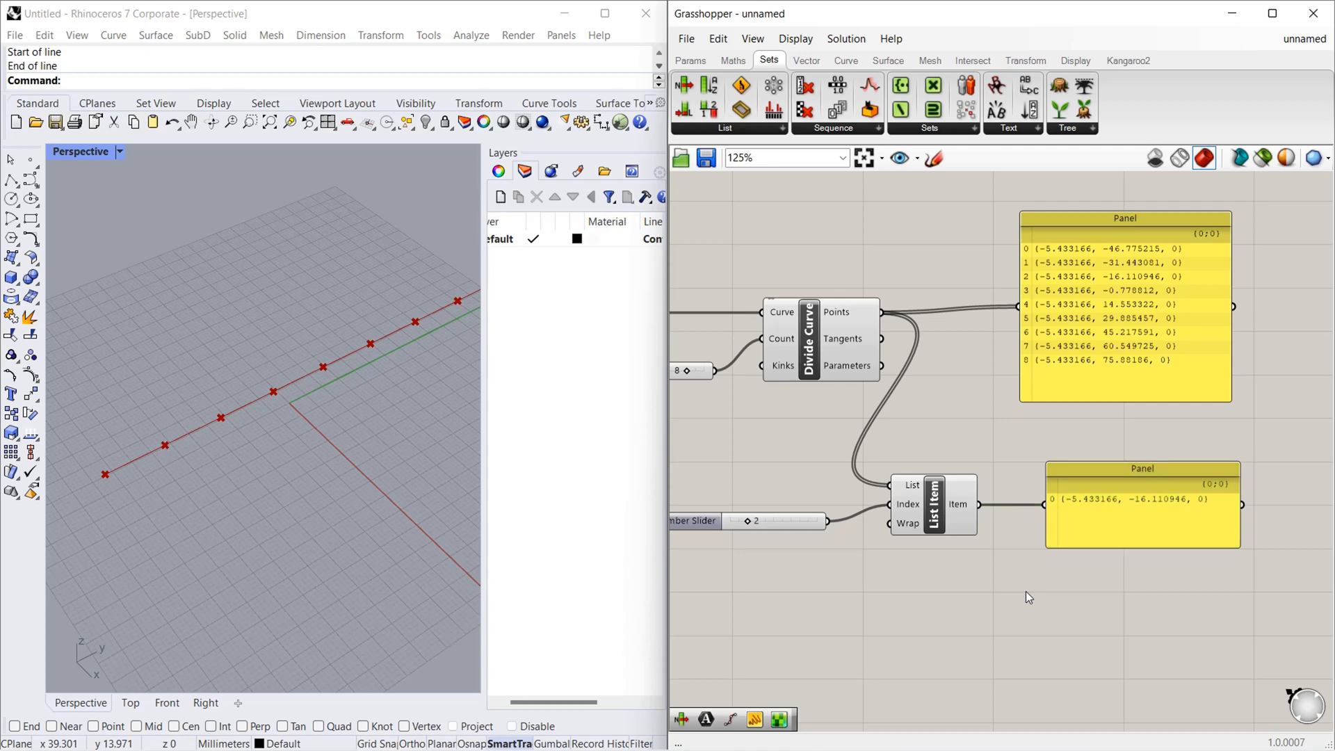
{"action": "scroll", "scroll_direction": "down", "scroll_amount": 3}
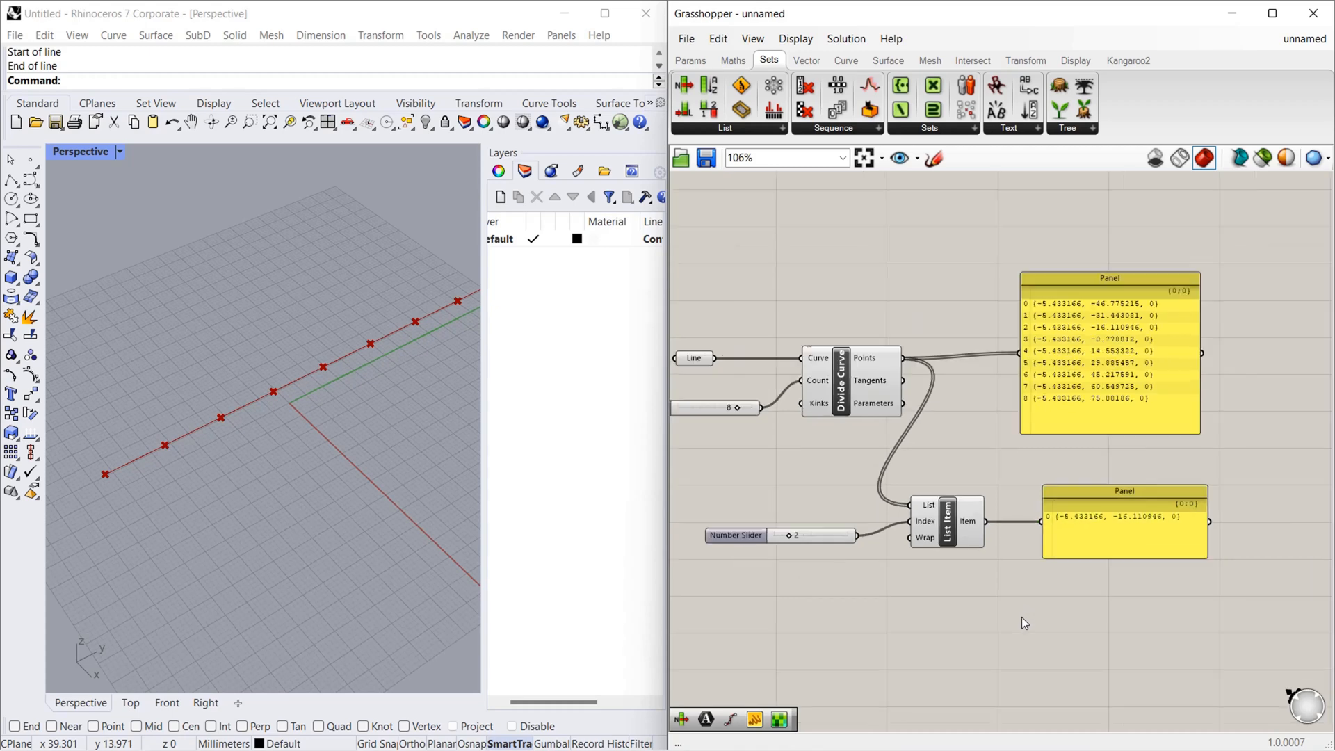